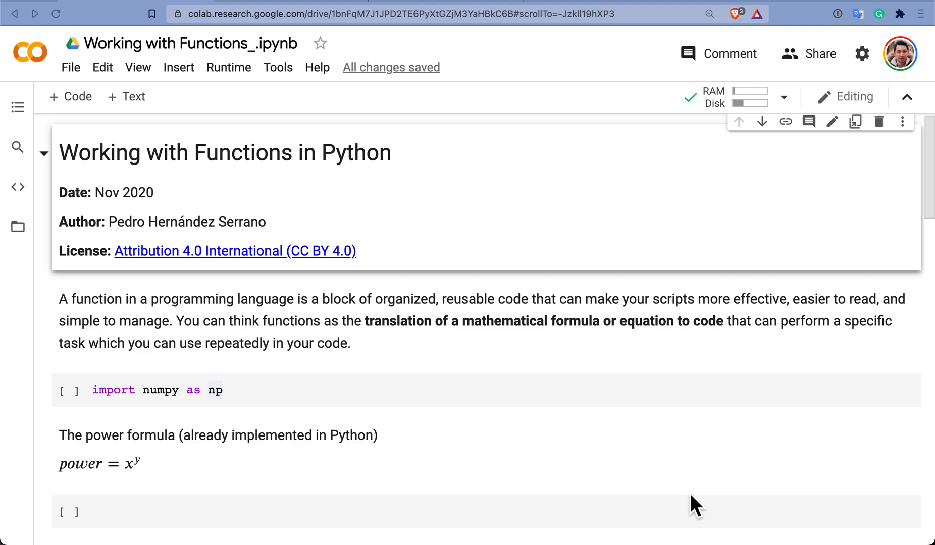
{"action": "mouse_move", "coordinate": [409, 473]}
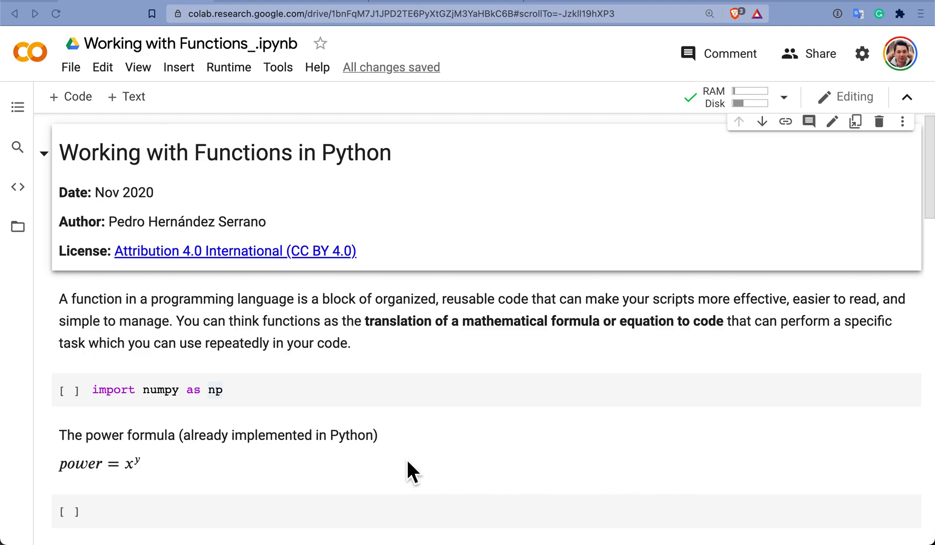
Step: Scroll down to the empty code cell under the power formula
{"action": "scroll", "scroll_direction": "down", "scroll_amount": 3}
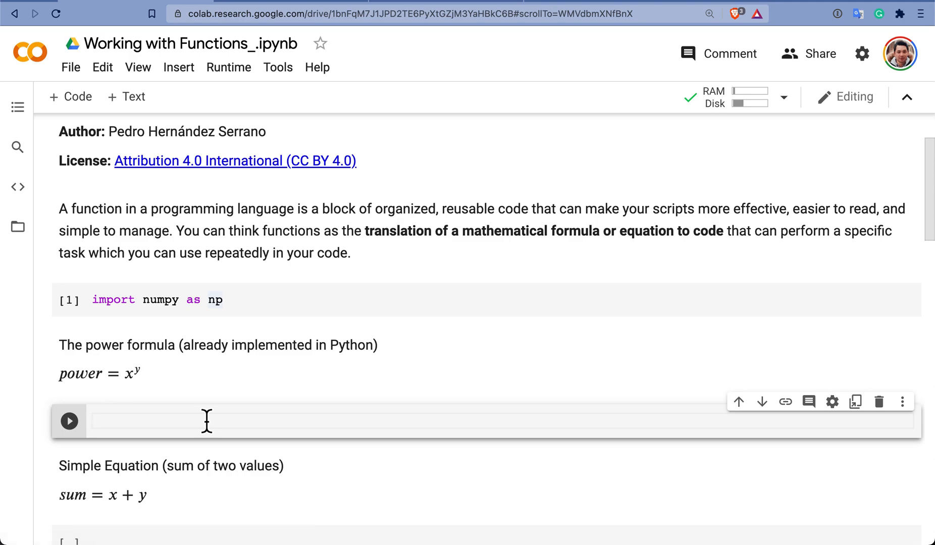
Step: Run pow(2,3) to get 8, then move down to the sum equation section
{"action": "type", "text": "pow("}
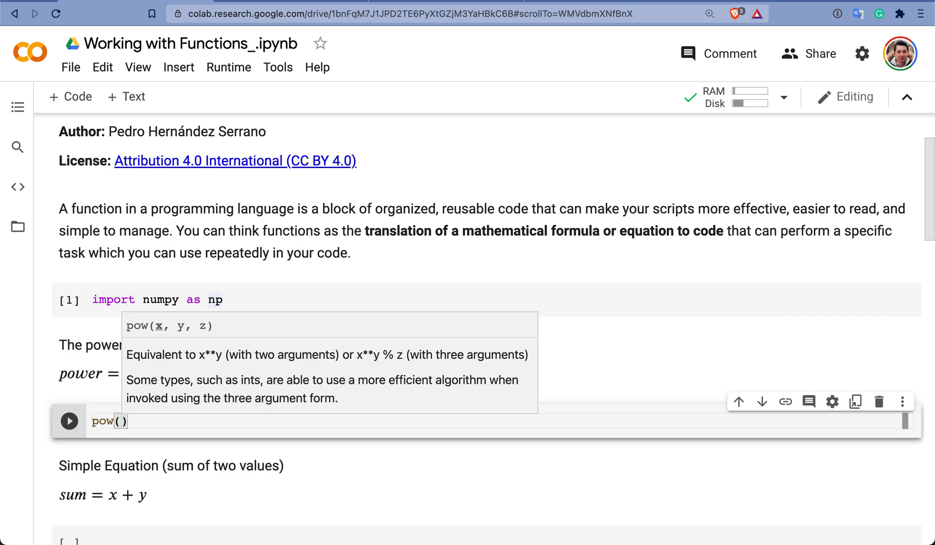
{"action": "type", "text": "2,3"}
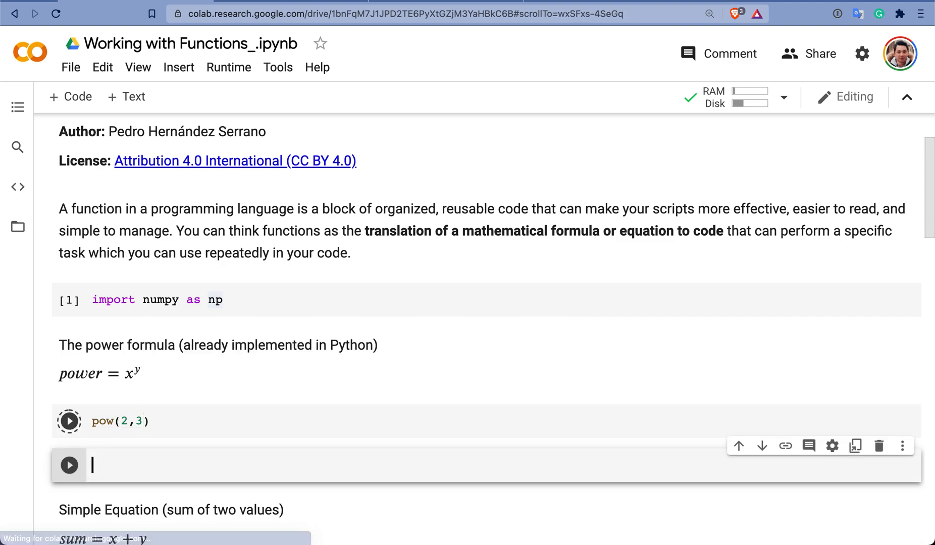
{"action": "left_click", "coordinate": [69, 421]}
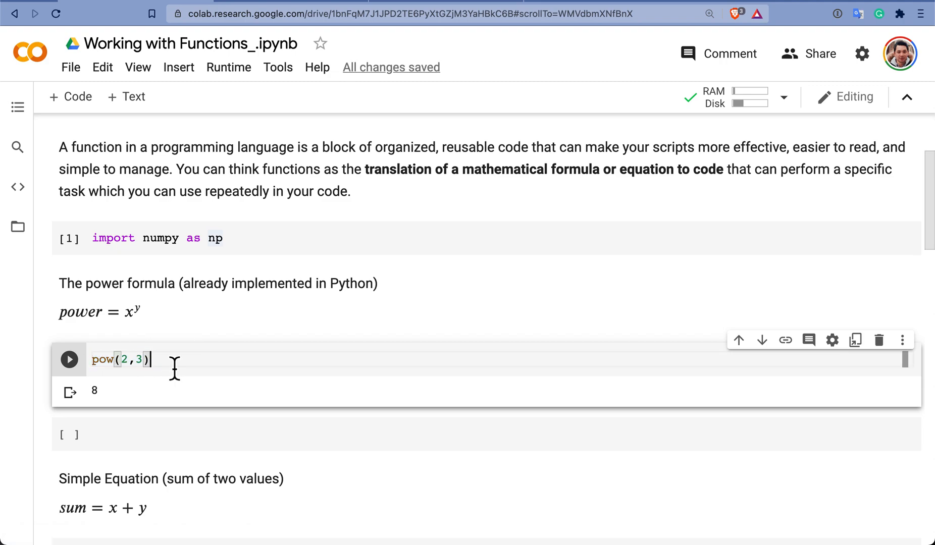
{"action": "double_click", "coordinate": [103, 359]}
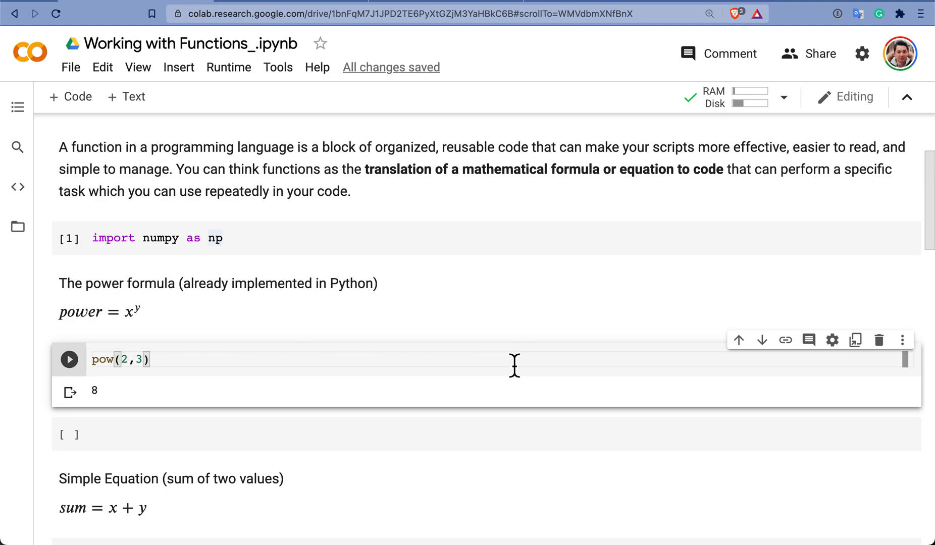
{"action": "mouse_move", "coordinate": [520, 367]}
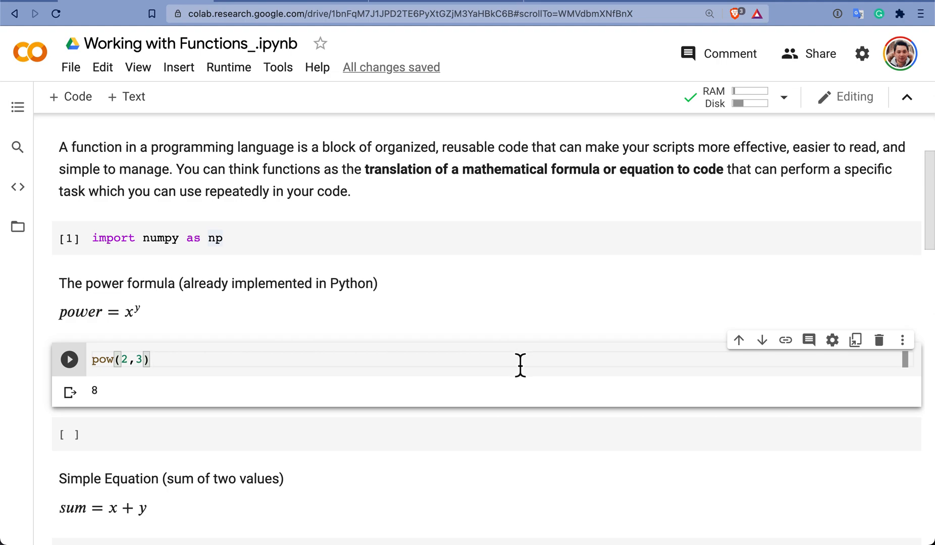
{"action": "scroll", "scroll_direction": "down", "scroll_amount": 3}
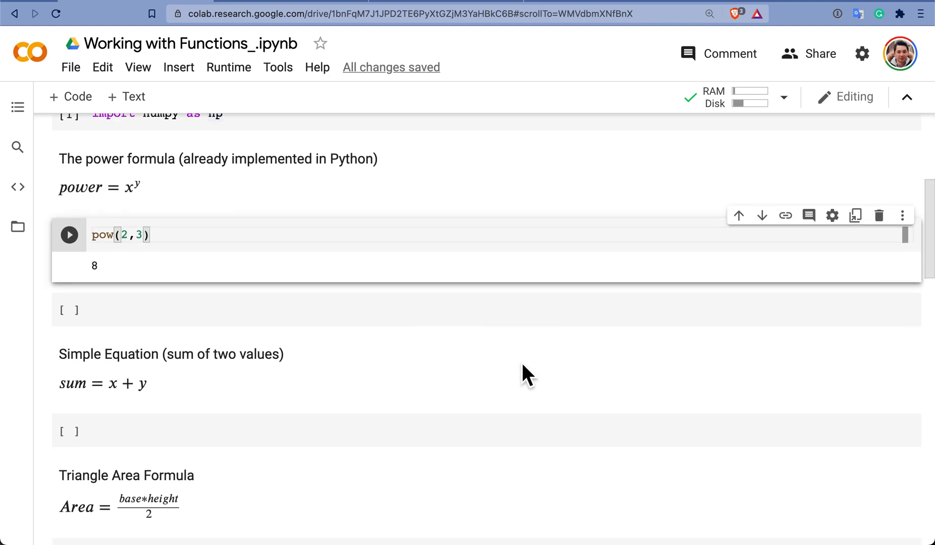
{"action": "scroll", "scroll_direction": "down", "scroll_amount": 3}
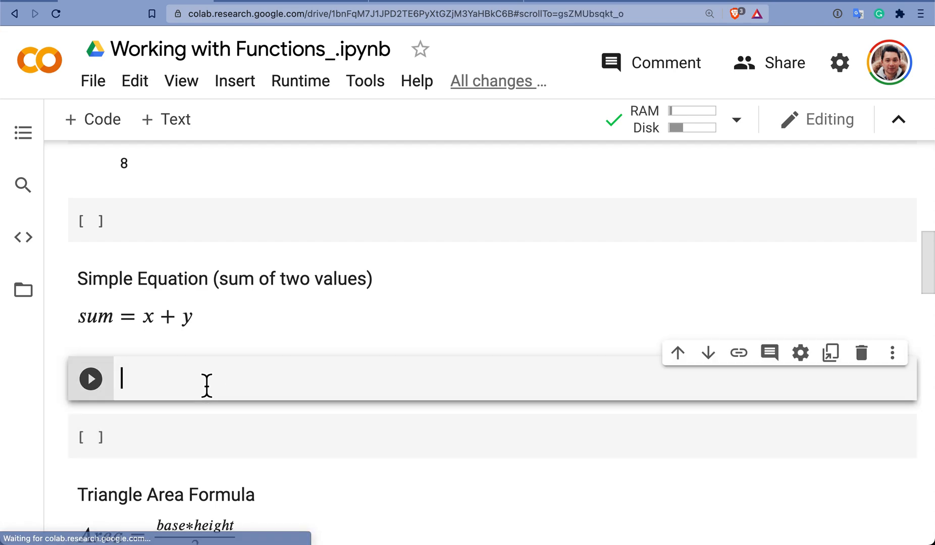
Step: Write the header def my_sum(x, y): under the Simple Equation heading
{"action": "type", "text": "def"}
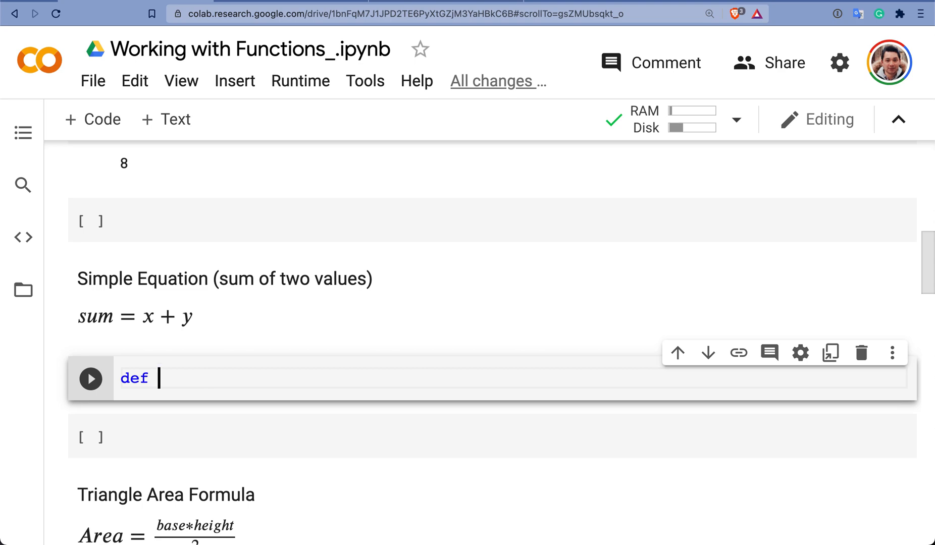
{"action": "type", "text": "my_"}
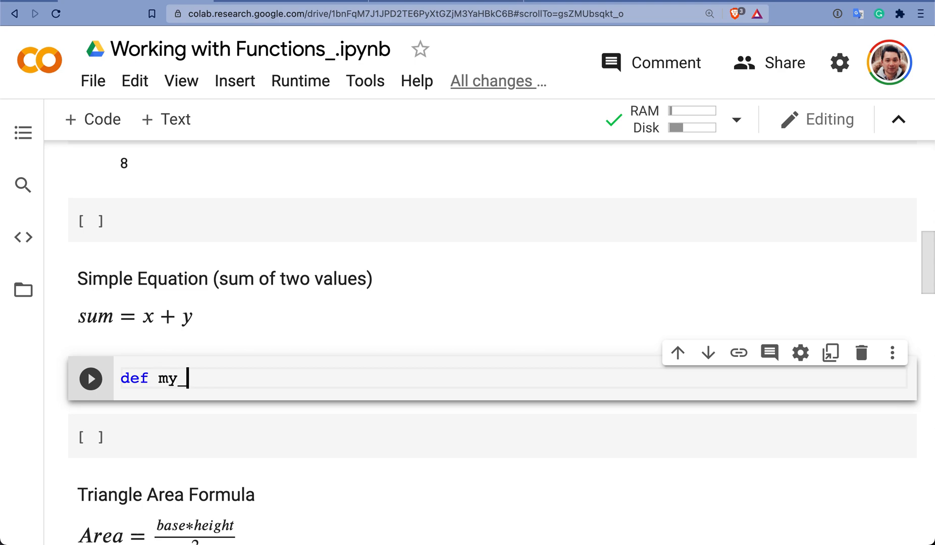
{"action": "type", "text": "sum"}
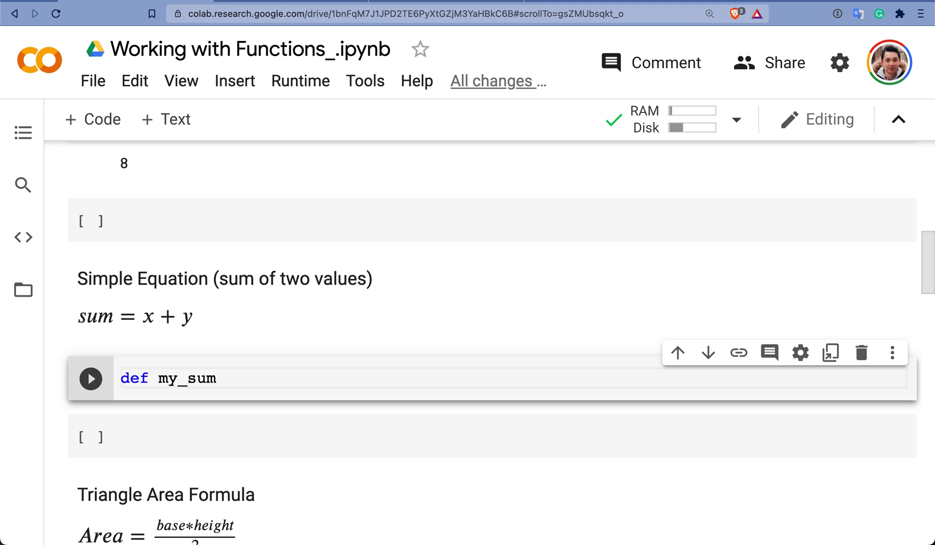
{"action": "type", "text": "()"}
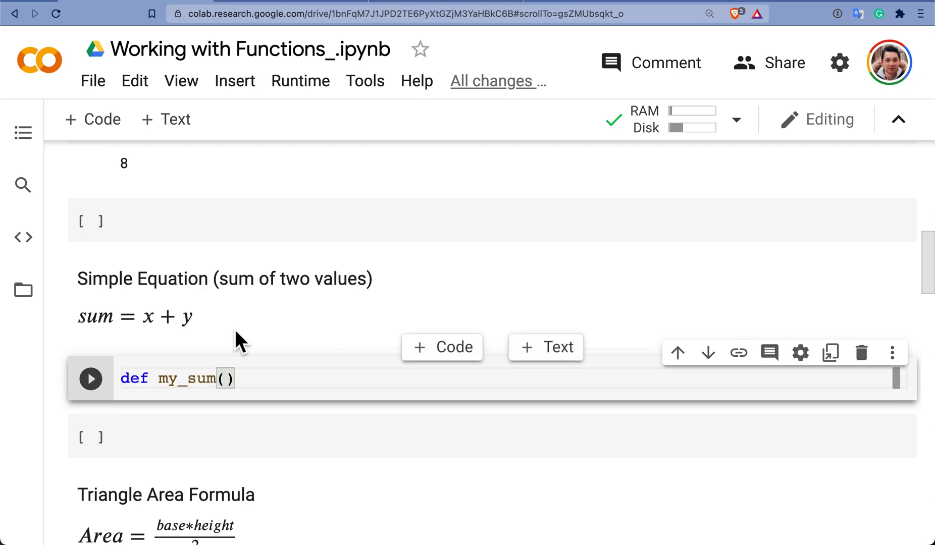
{"action": "left_click", "coordinate": [225, 379]}
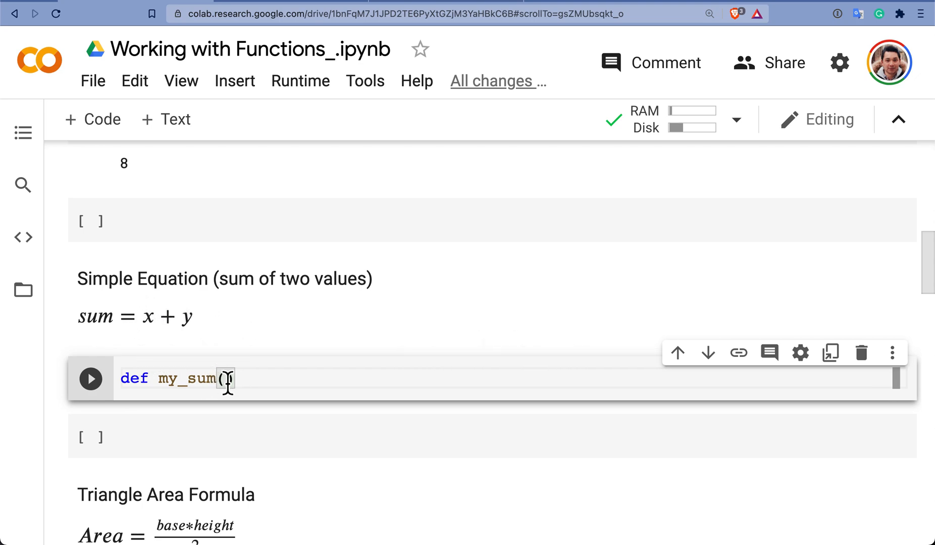
{"action": "type", "text": "x, y"}
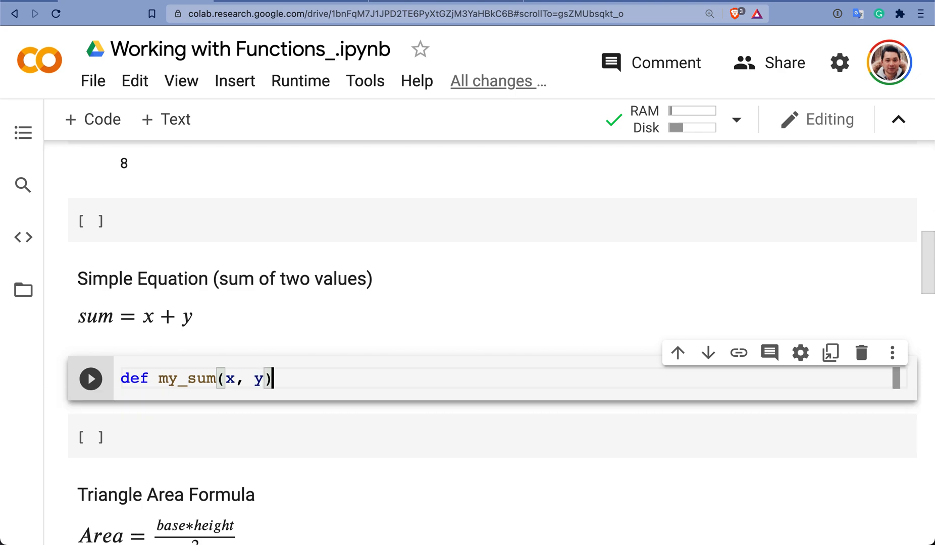
{"action": "type", "text": ":"}
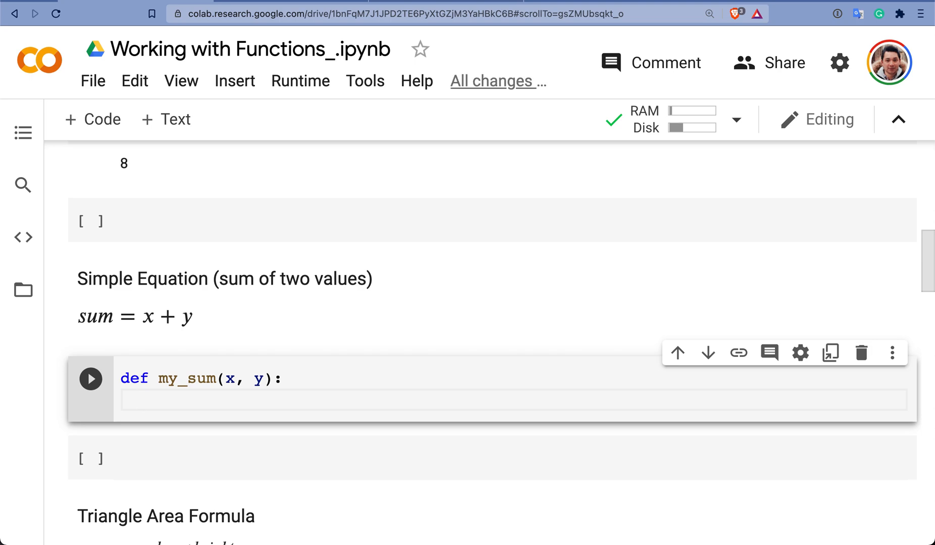
Step: Add the body sum = x + y and return sum to my_sum
{"action": "type", "text": "sum ="}
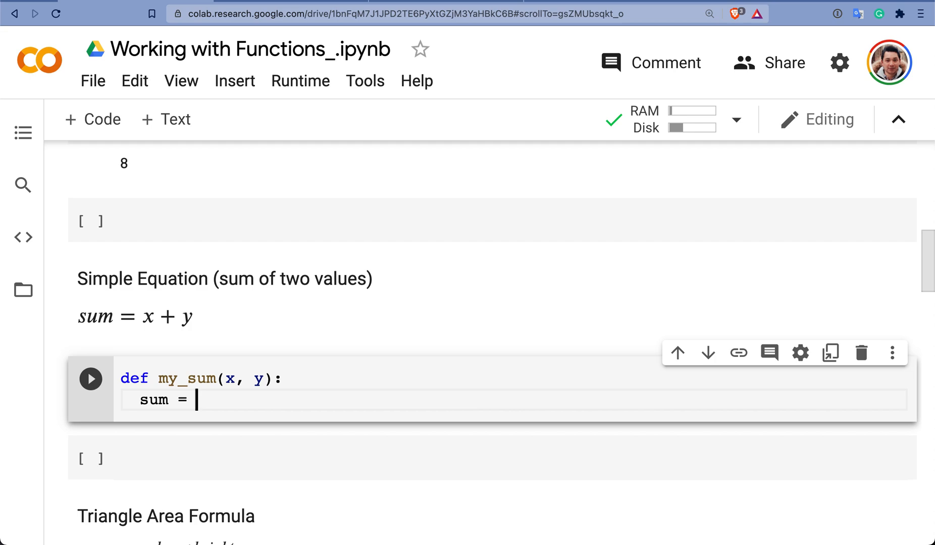
{"action": "type", "text": "x +"}
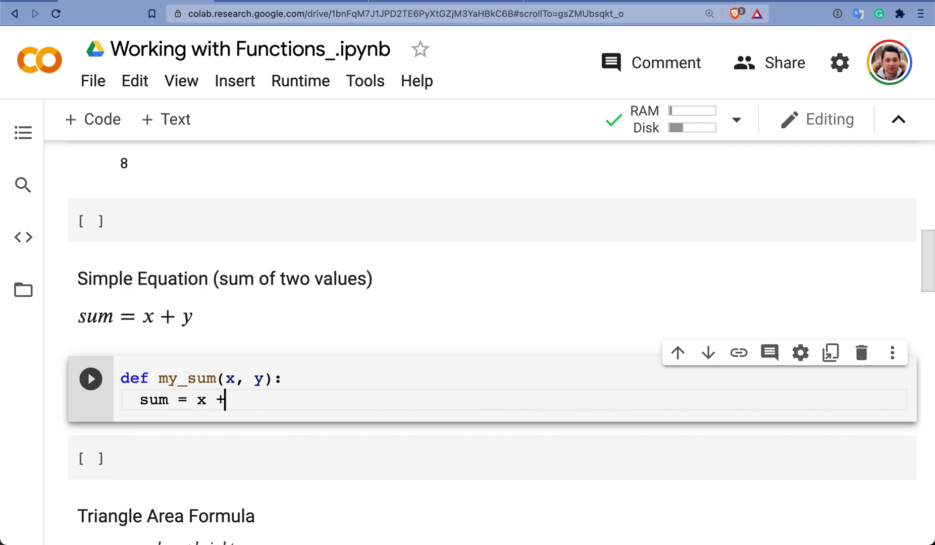
{"action": "type", "text": "y"}
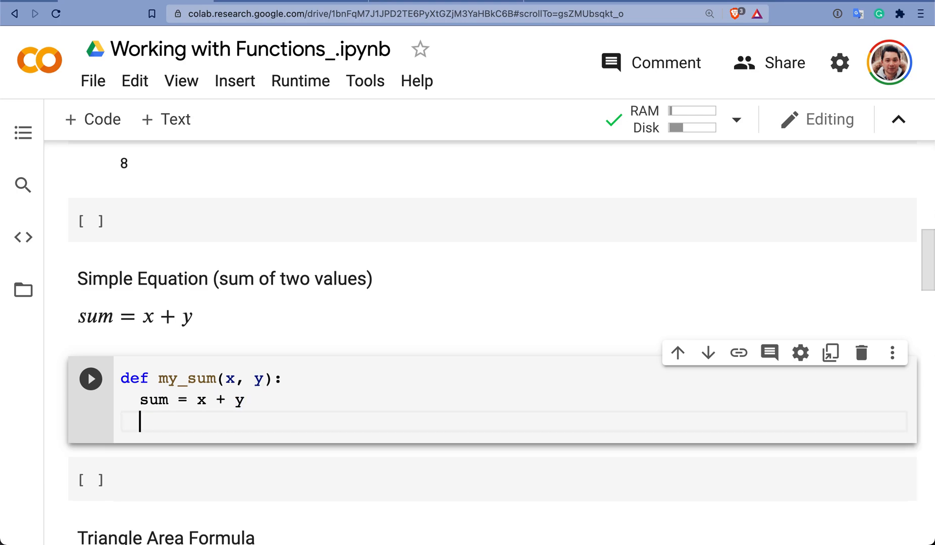
{"action": "type", "text": "retur"}
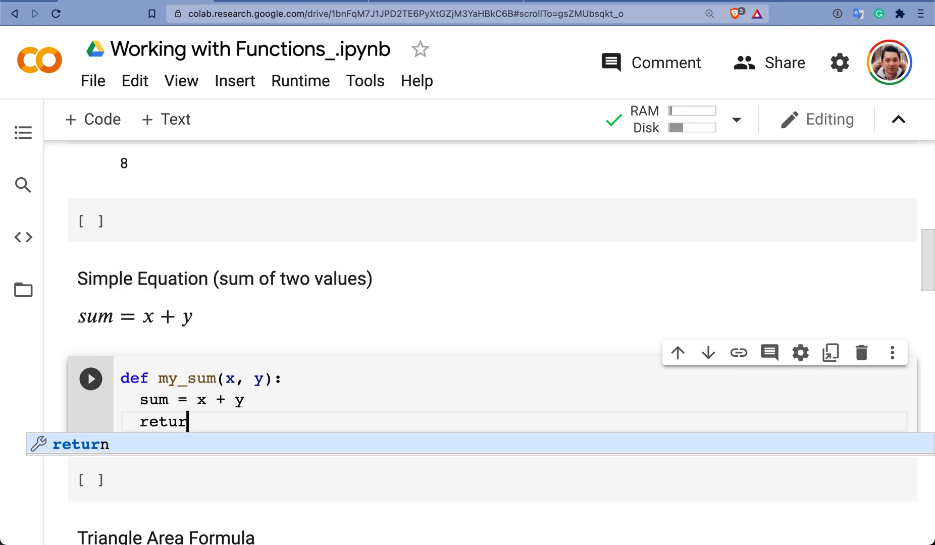
{"action": "key", "text": "Tab"}
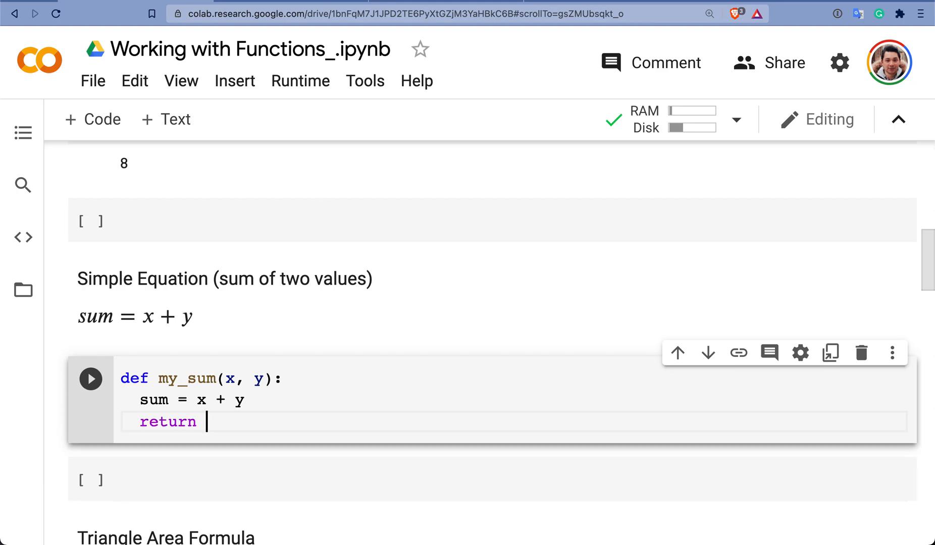
{"action": "type", "text": "sum"}
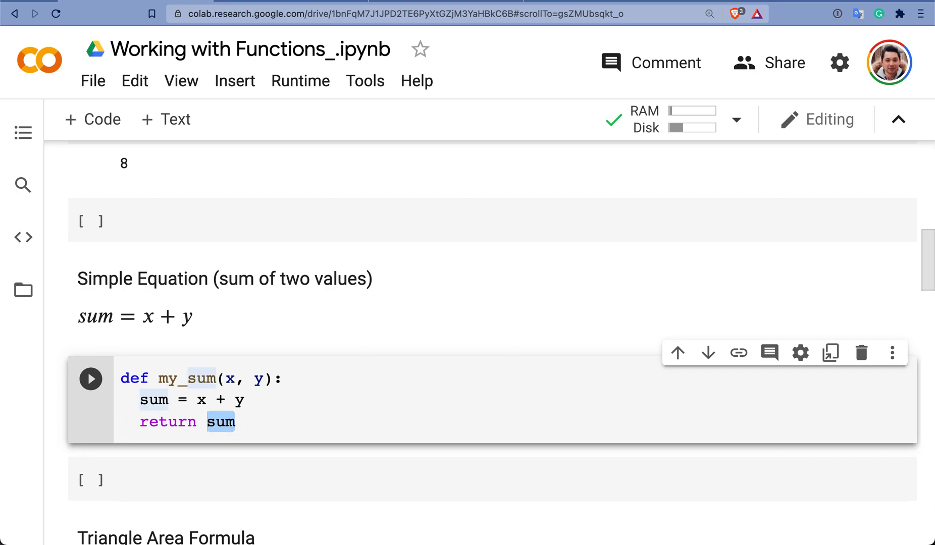
Step: Call my_sum on 4 and 8 in the cell below the definition
{"action": "left_click", "coordinate": [234, 422]}
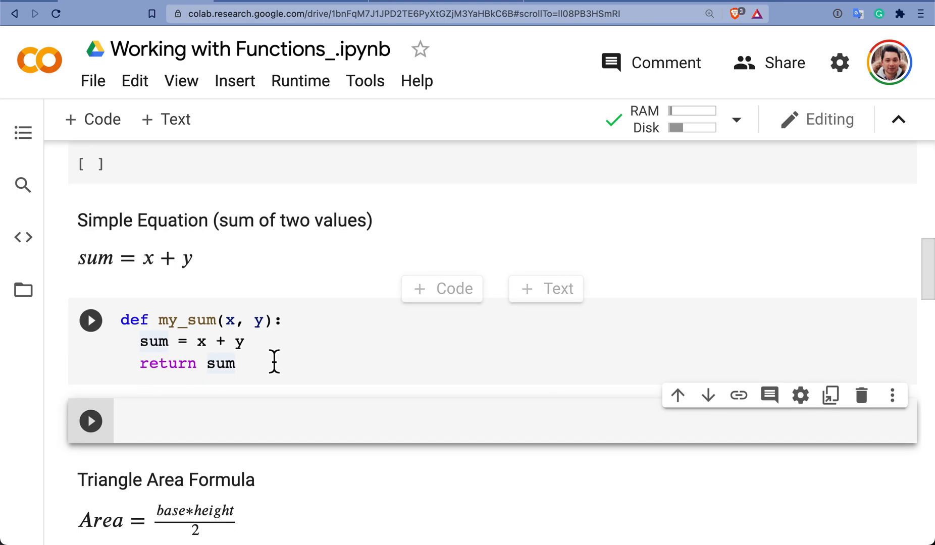
{"action": "type", "text": "my"}
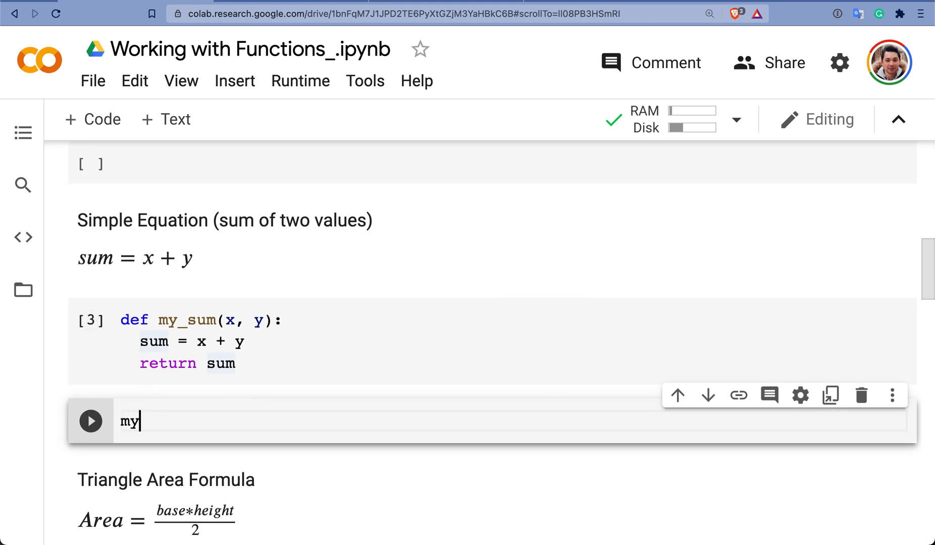
{"action": "type", "text": "_"}
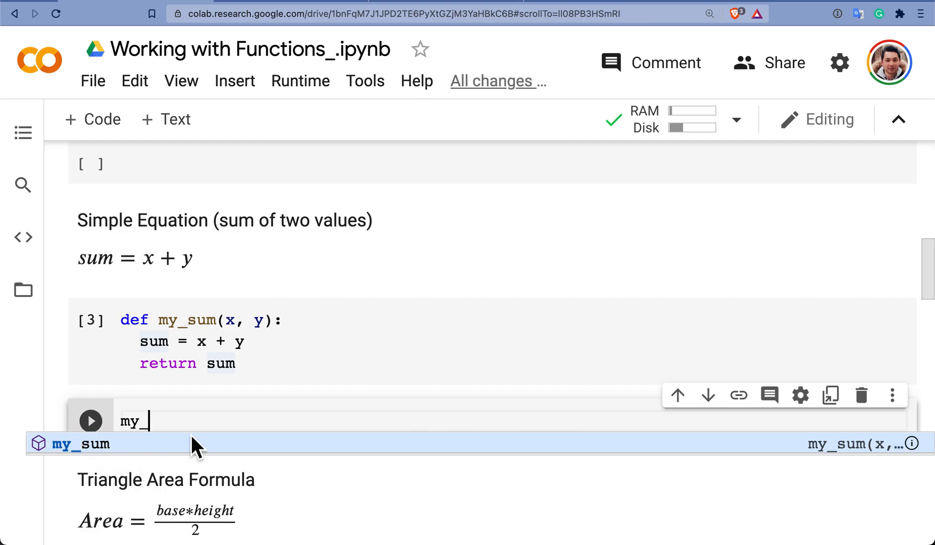
{"action": "left_click", "coordinate": [81, 444]}
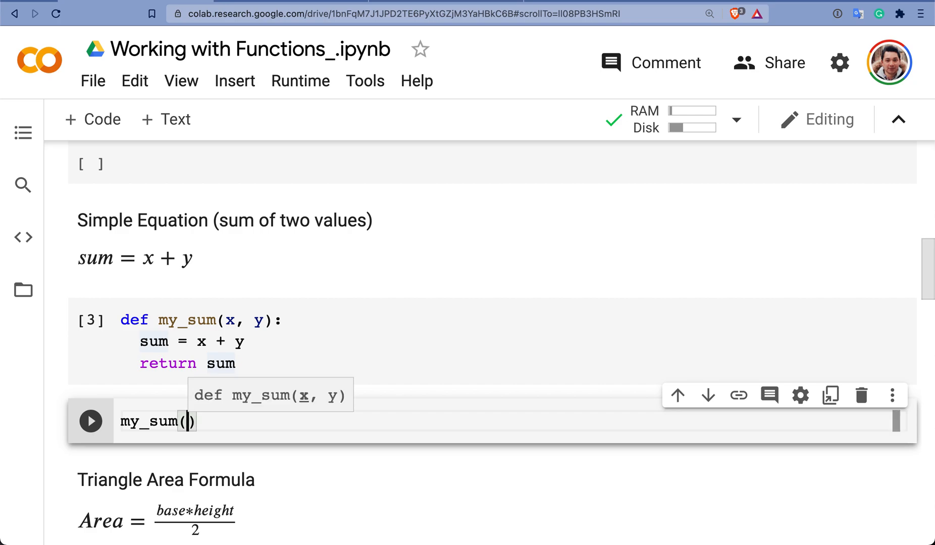
{"action": "type", "text": "4+"}
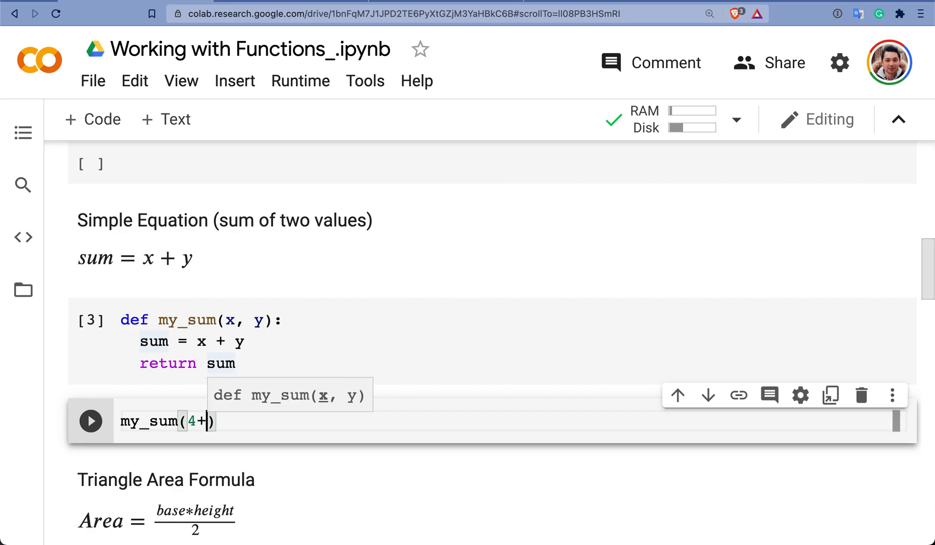
{"action": "type", "text": "8"}
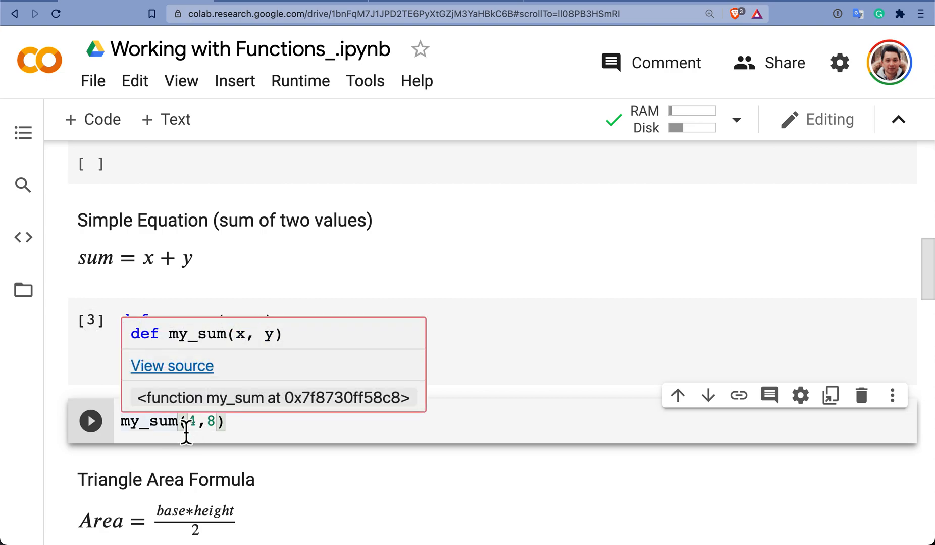
Step: Run it to show 12, then call my_sum on 2222 and 9979
{"action": "left_click", "coordinate": [91, 422]}
{"action": "type", "text": "my"}
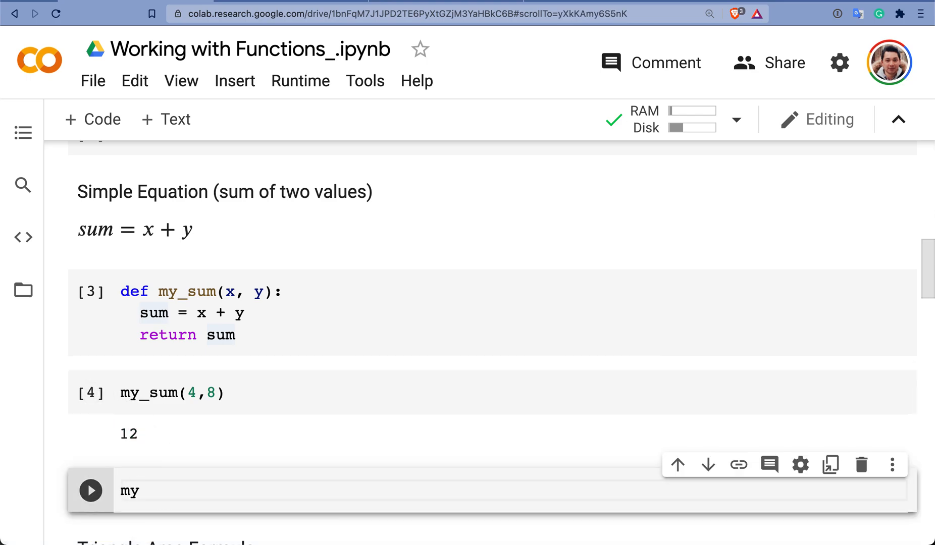
{"action": "type", "text": "_sum("}
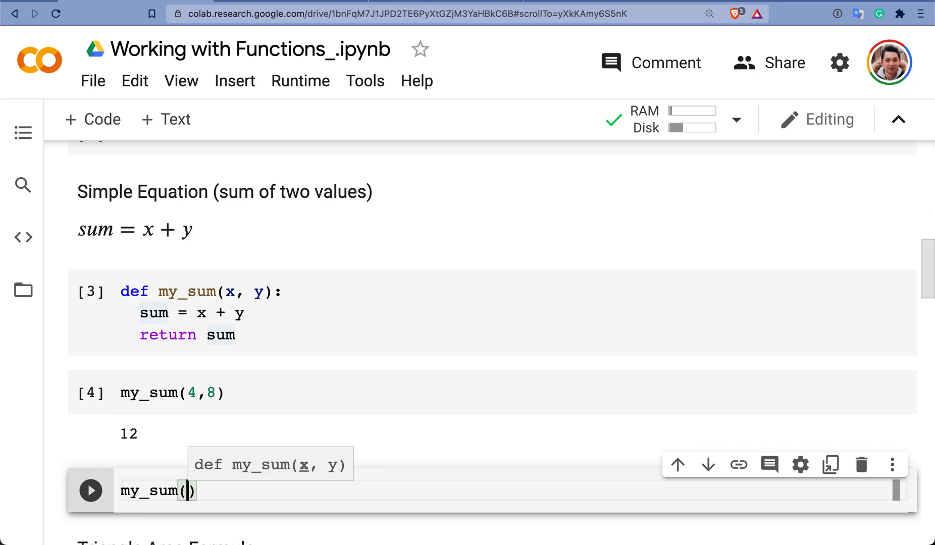
{"action": "type", "text": "2222,9979"}
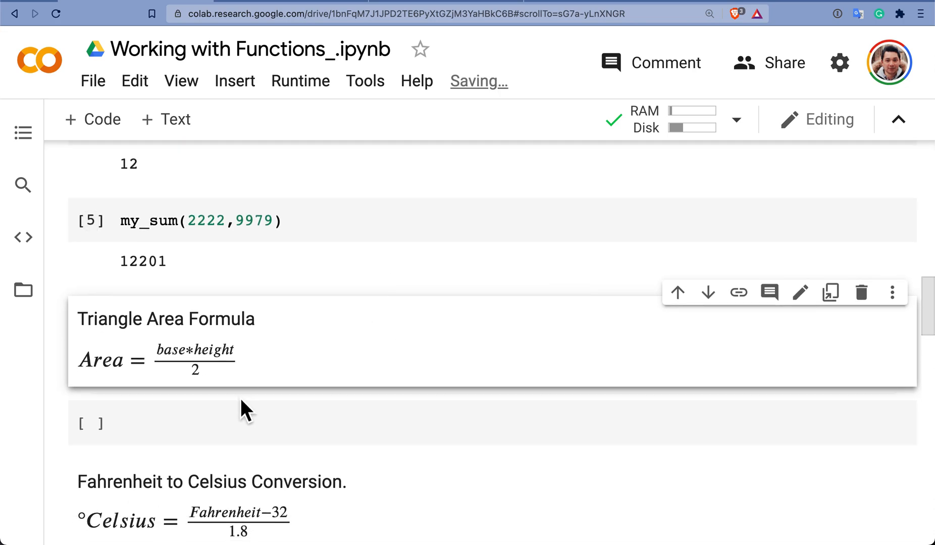
{"action": "mouse_move", "coordinate": [110, 129]}
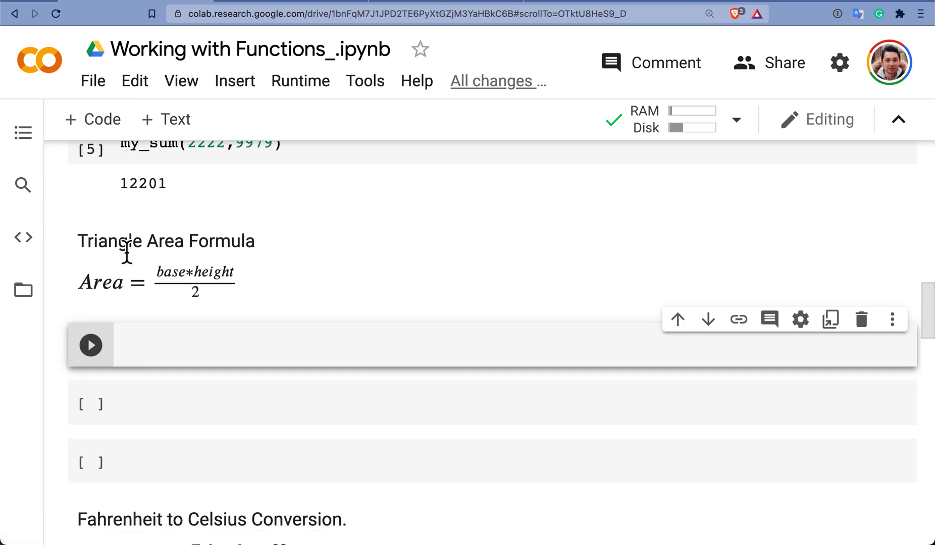
{"action": "mouse_move", "coordinate": [147, 257]}
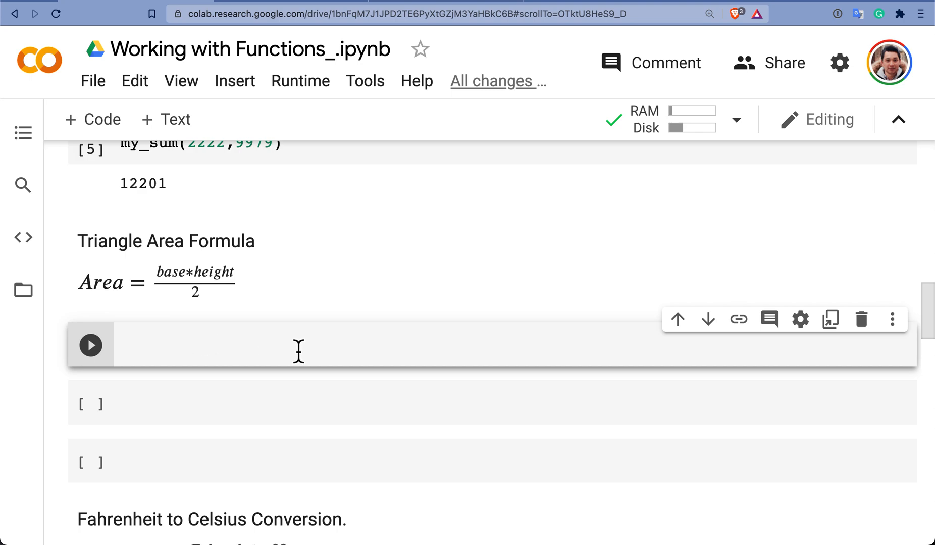
Step: Write the header def triangle_area(base, height): under the Triangle Area Formula
{"action": "type", "text": "def"}
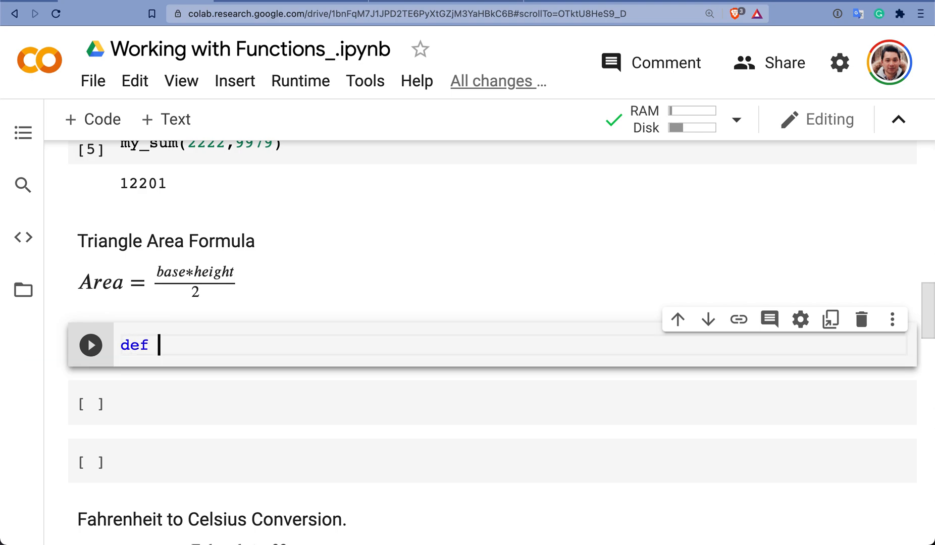
{"action": "type", "text": "tr"}
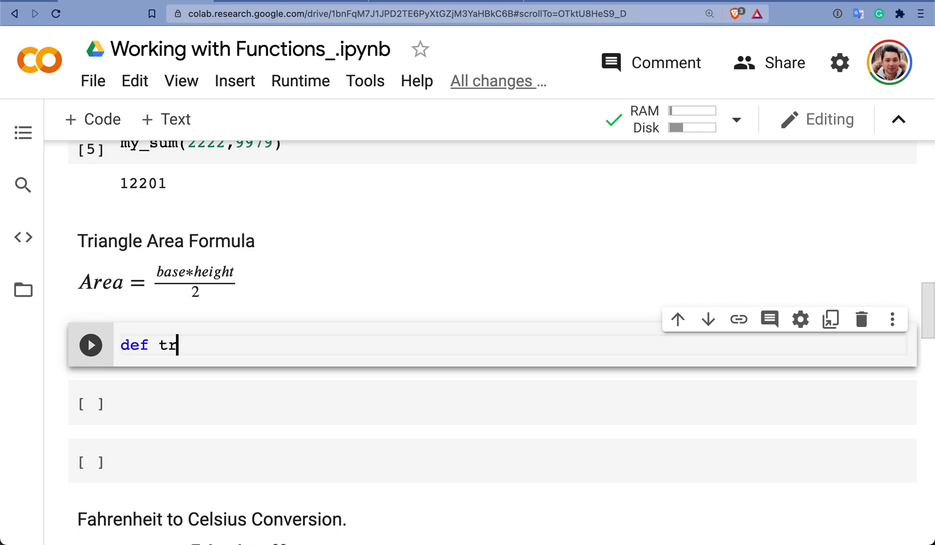
{"action": "type", "text": "iangle"}
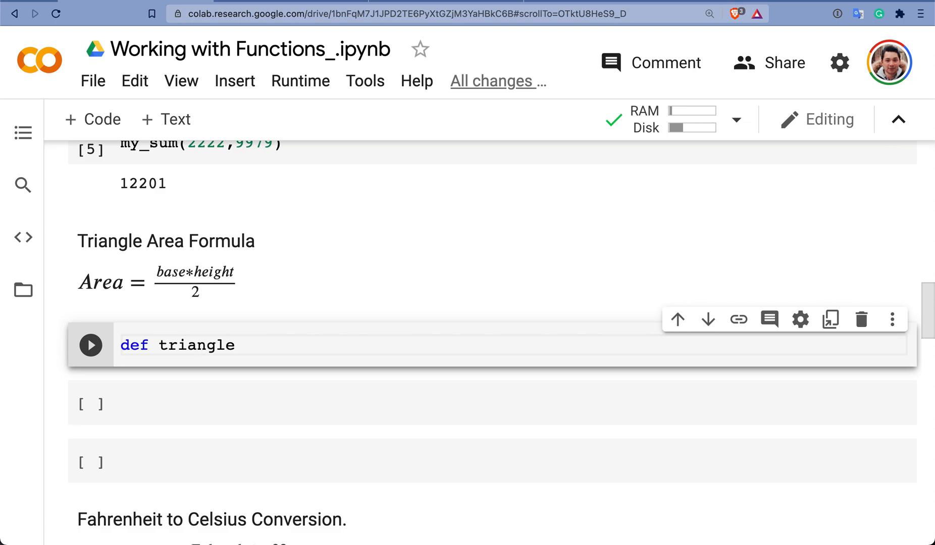
{"action": "type", "text": "_are"}
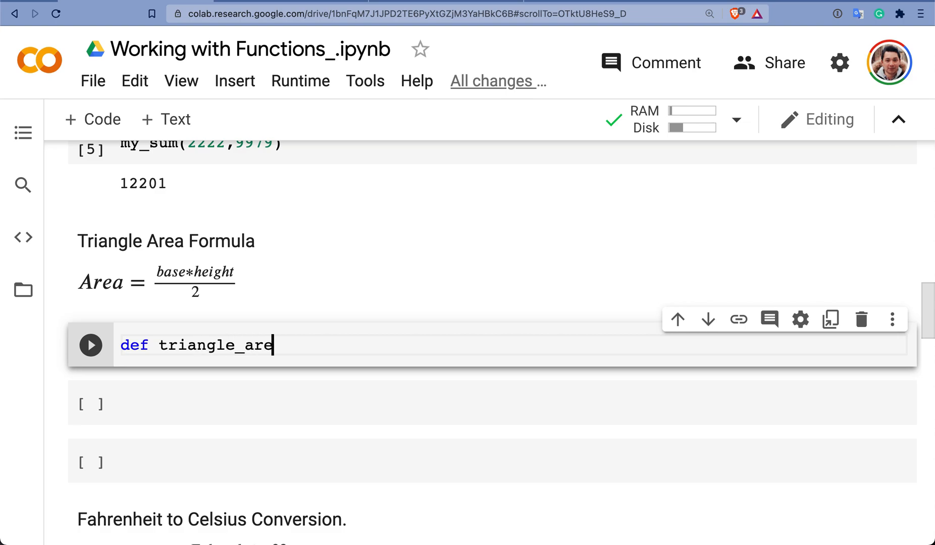
{"action": "type", "text": "a"}
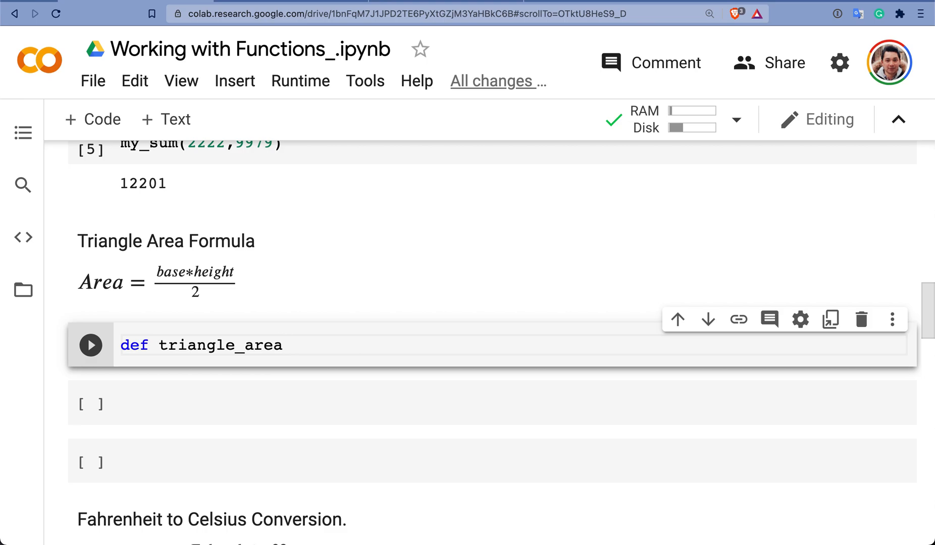
{"action": "type", "text": "()"}
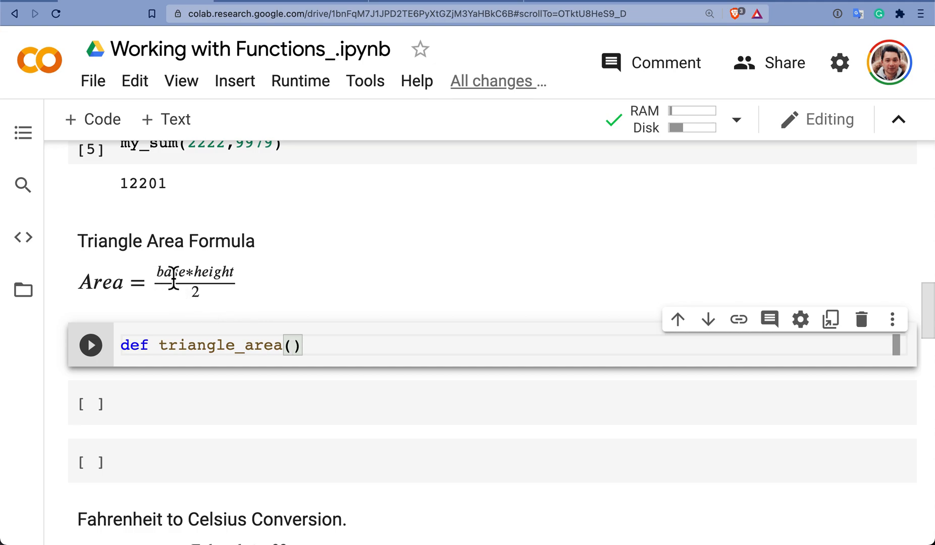
{"action": "mouse_move", "coordinate": [227, 279]}
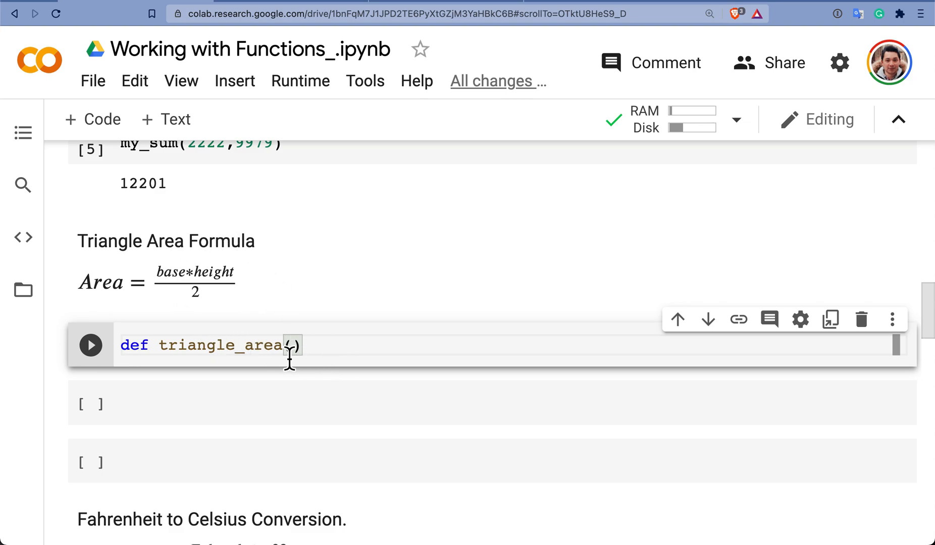
{"action": "type", "text": "base,"}
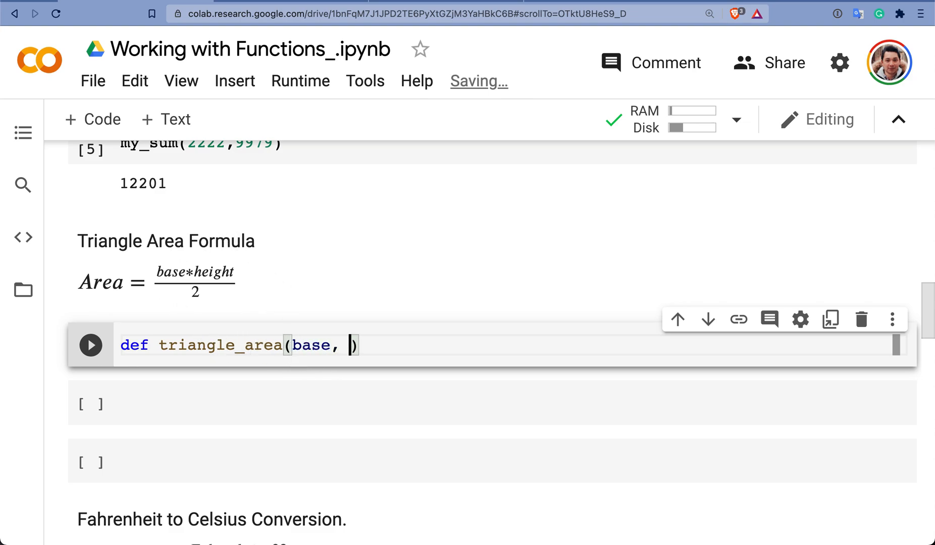
{"action": "type", "text": "heig"}
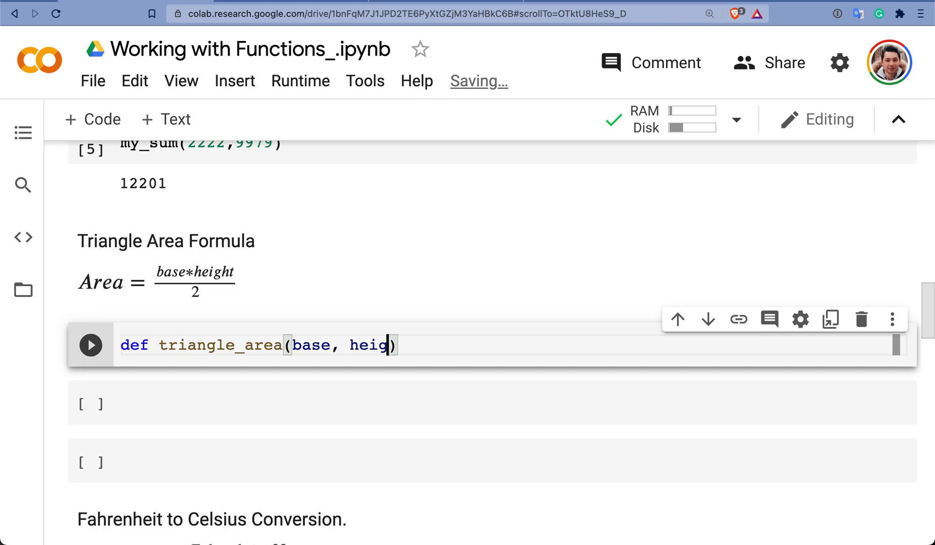
{"action": "type", "text": "ht):"}
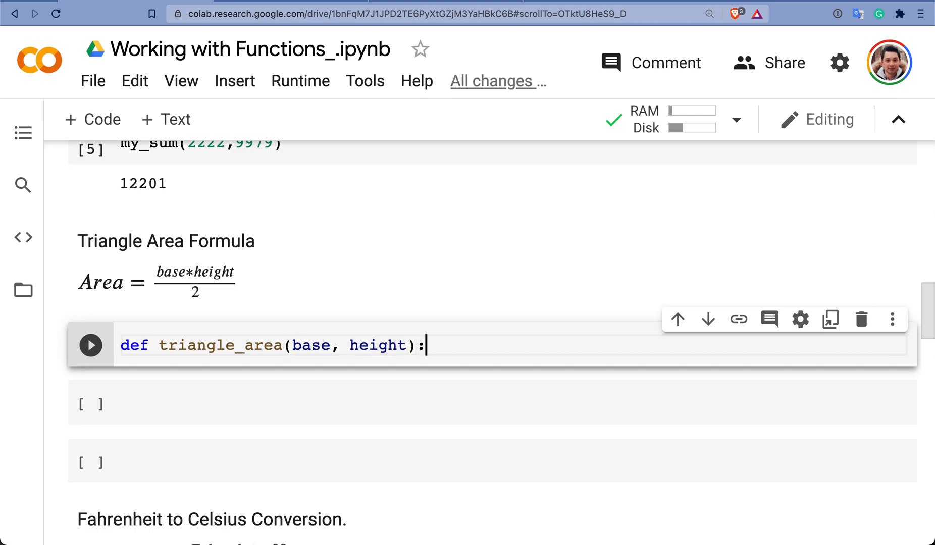
{"action": "key", "text": "Enter"}
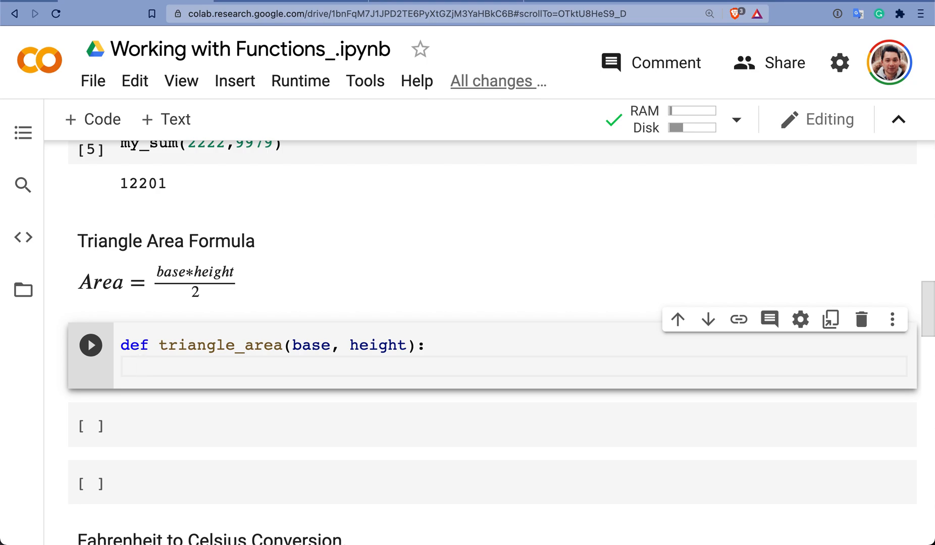
Step: Add the body area = (base * height) / 2 and return area
{"action": "type", "text": "area"}
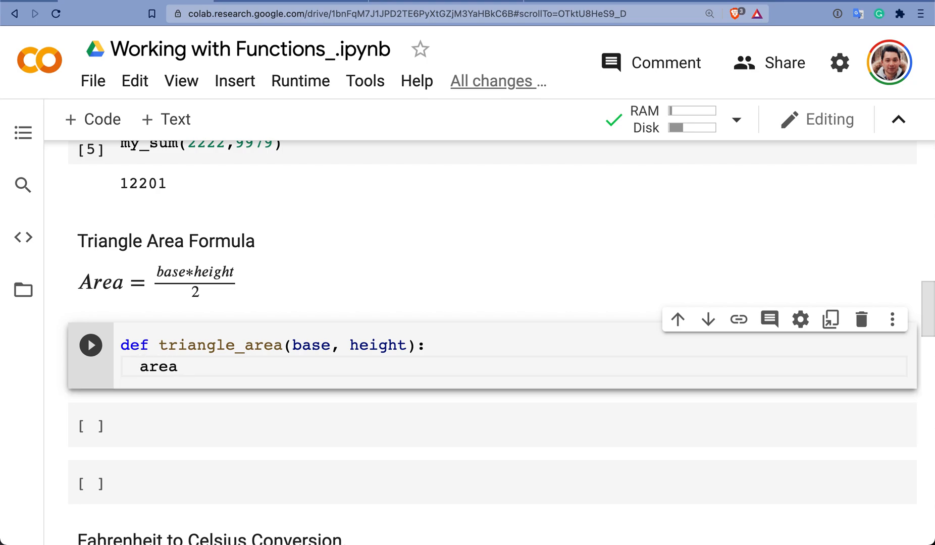
{"action": "type", "text": "="}
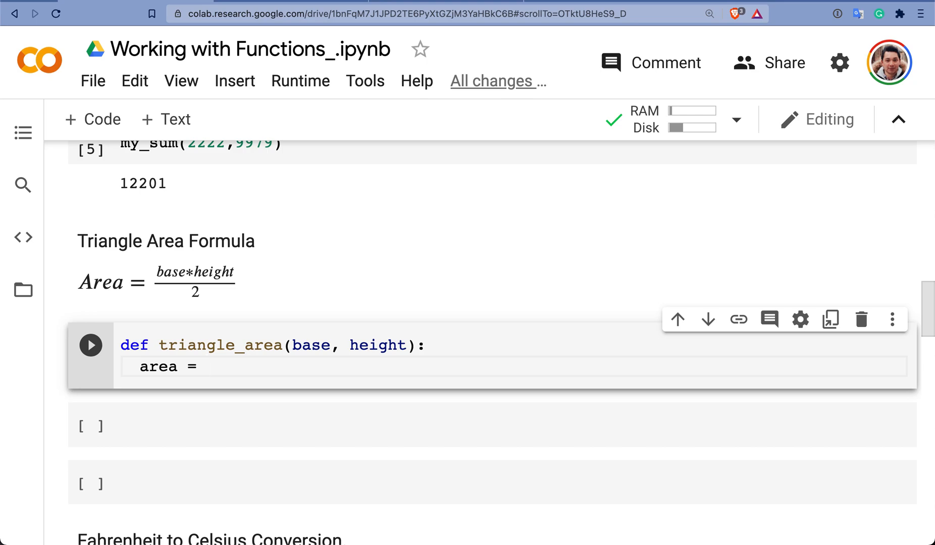
{"action": "type", "text": "base *"}
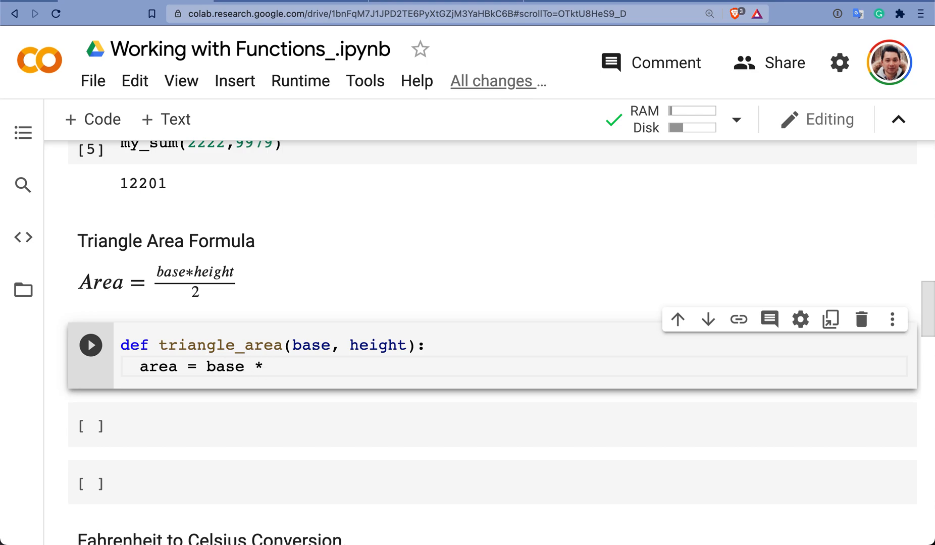
{"action": "type", "text": "height"}
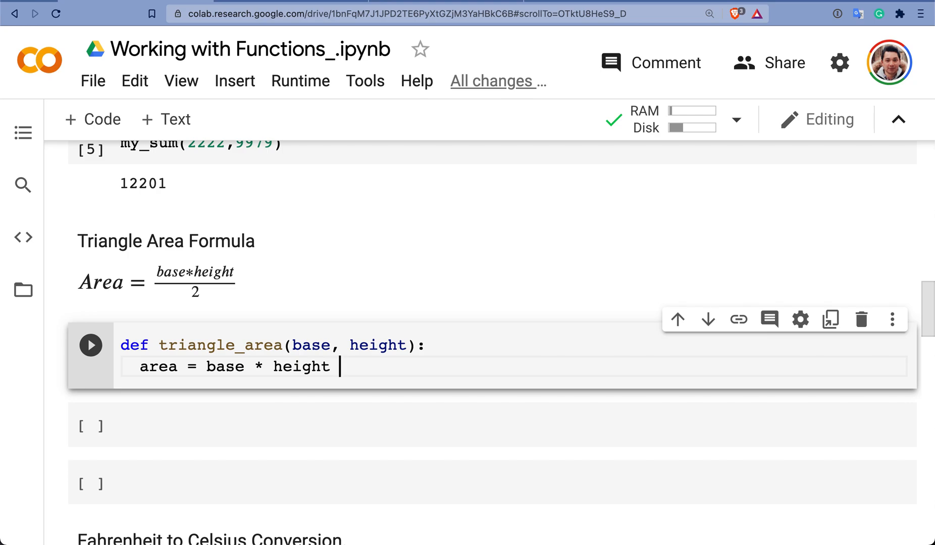
{"action": "type", "text": "/ 2"}
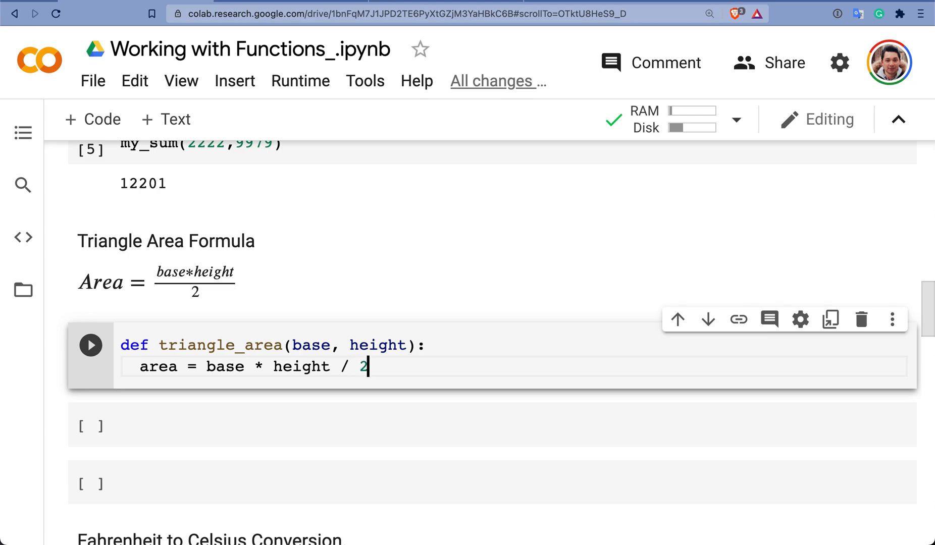
{"action": "left_click", "coordinate": [339, 366]}
{"action": "type", "text": "("}
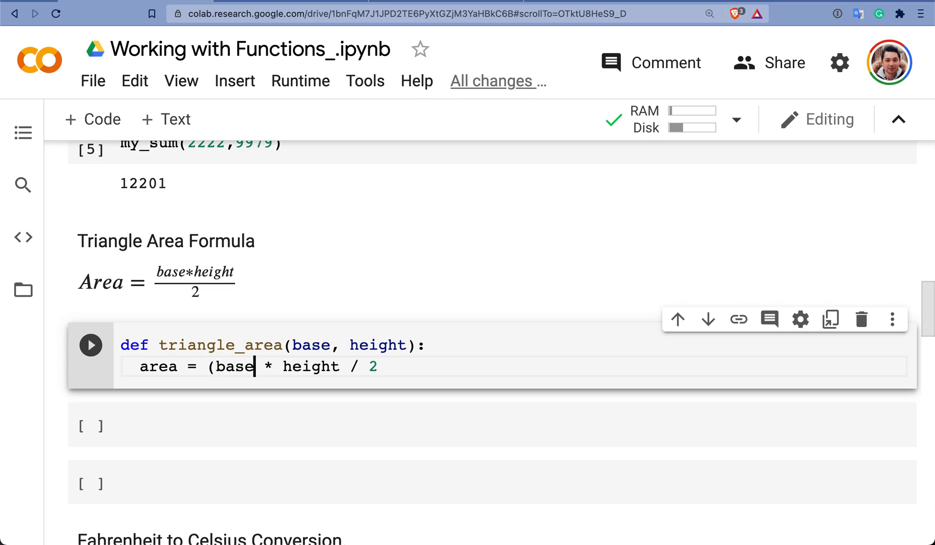
{"action": "type", "text": ")"}
{"action": "type", "text": "retur"}
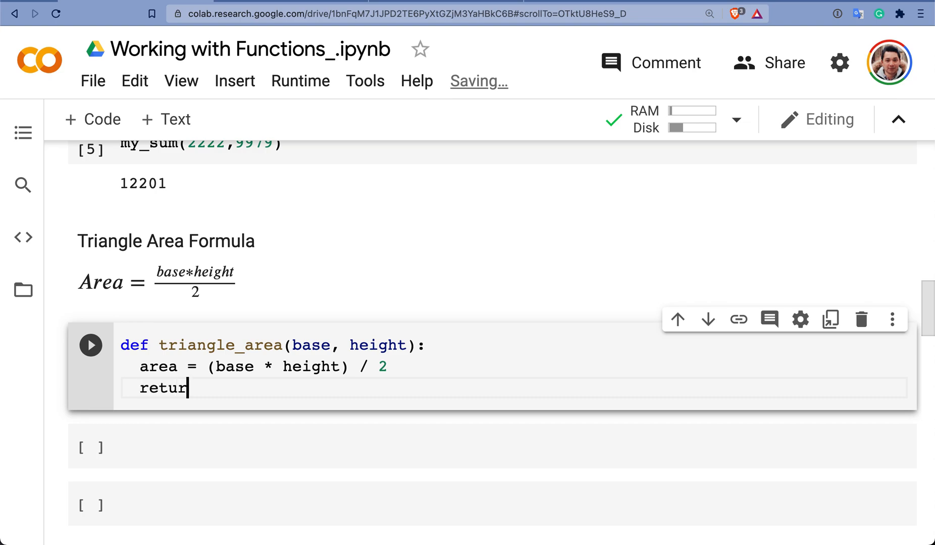
{"action": "type", "text": "n are"}
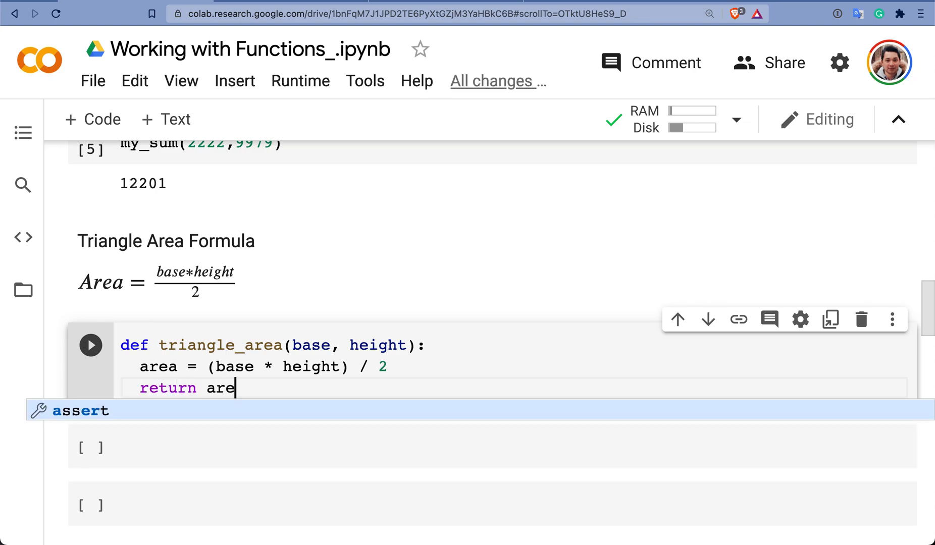
{"action": "type", "text": "a"}
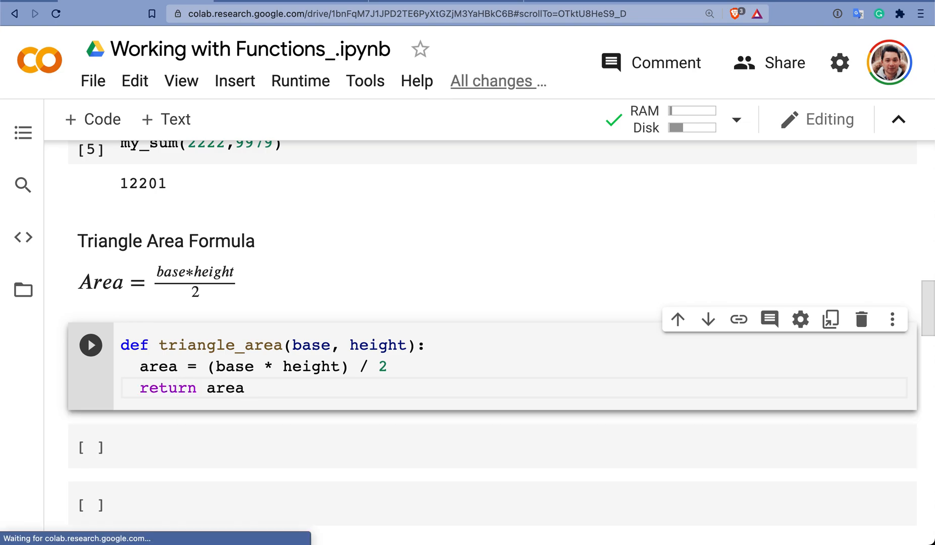
Step: Run triangle_area(10, 20) to get 100.0 and move to the Fahrenheit-to-Celsius section
{"action": "type", "text": "t"}
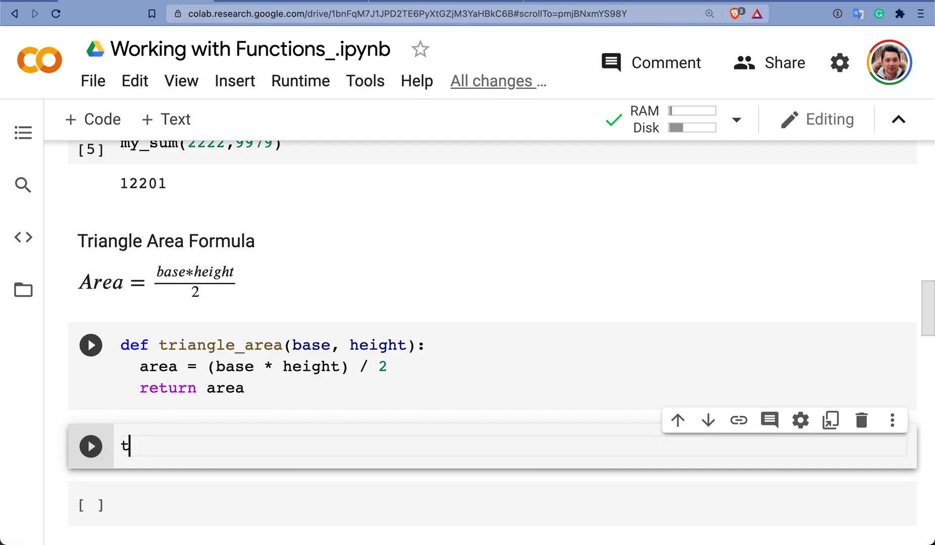
{"action": "type", "text": "riangle_area"}
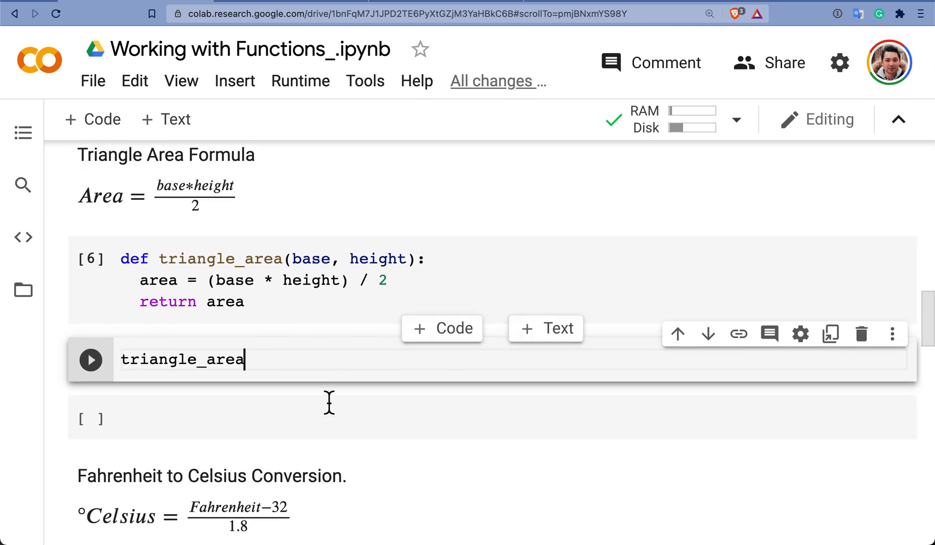
{"action": "type", "text": "()"}
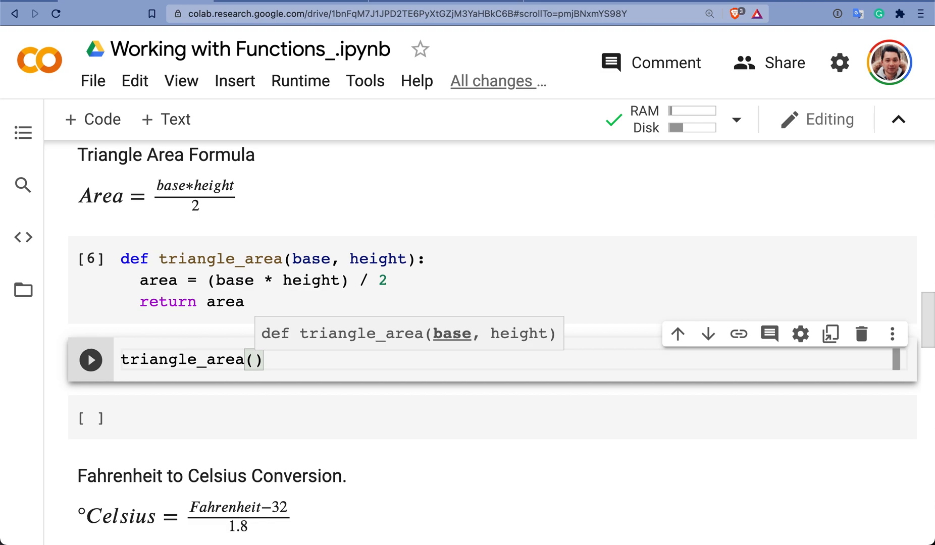
{"action": "type", "text": "10"}
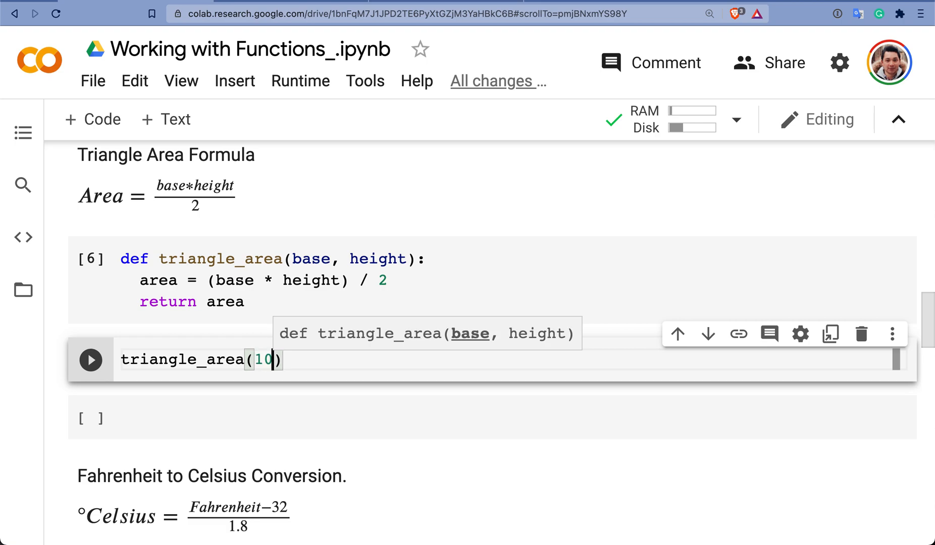
{"action": "type", "text": "\", \""}
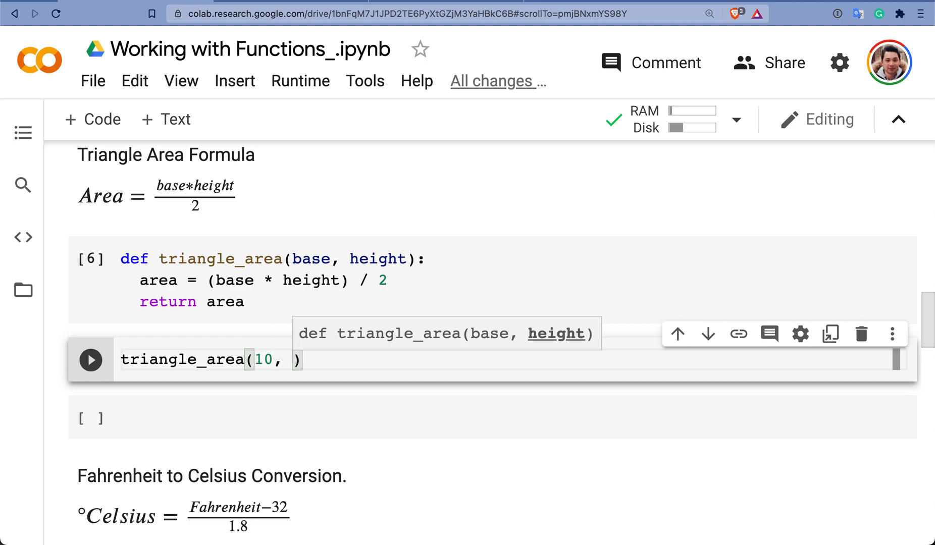
{"action": "type", "text": "20"}
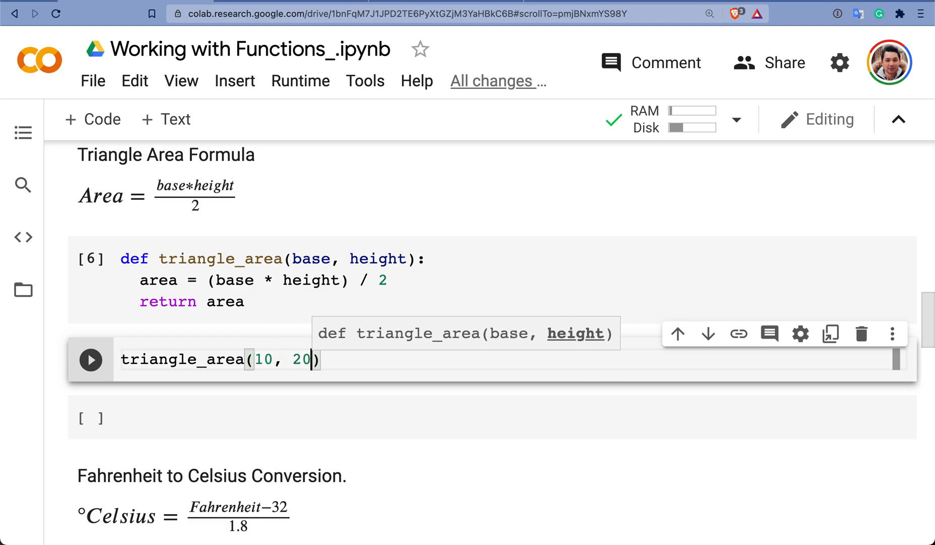
{"action": "left_click", "coordinate": [91, 360]}
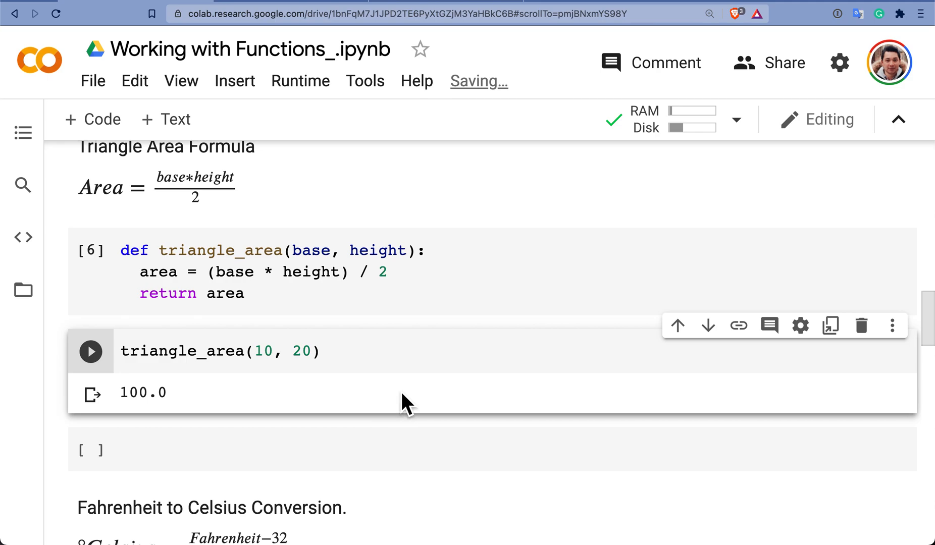
{"action": "scroll", "scroll_direction": "down", "scroll_amount": 3}
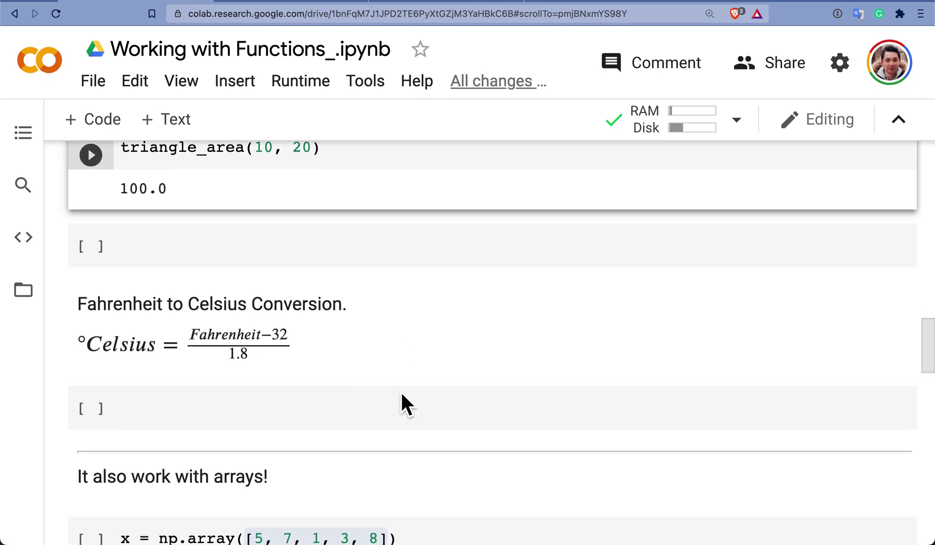
Step: In a new code cell write the header def fahrenheit2celsius(tempF):
{"action": "left_click", "coordinate": [270, 419]}
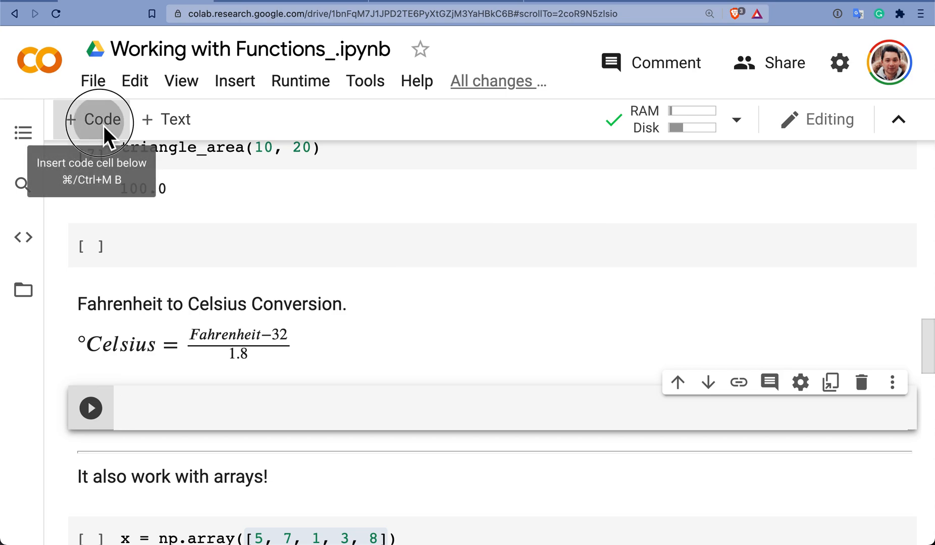
{"action": "left_click", "coordinate": [95, 120]}
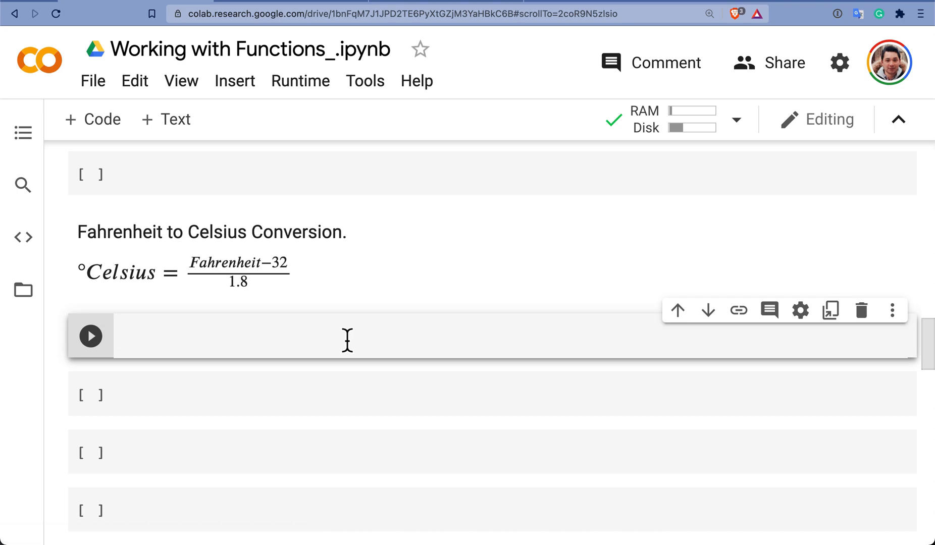
{"action": "type", "text": "de"}
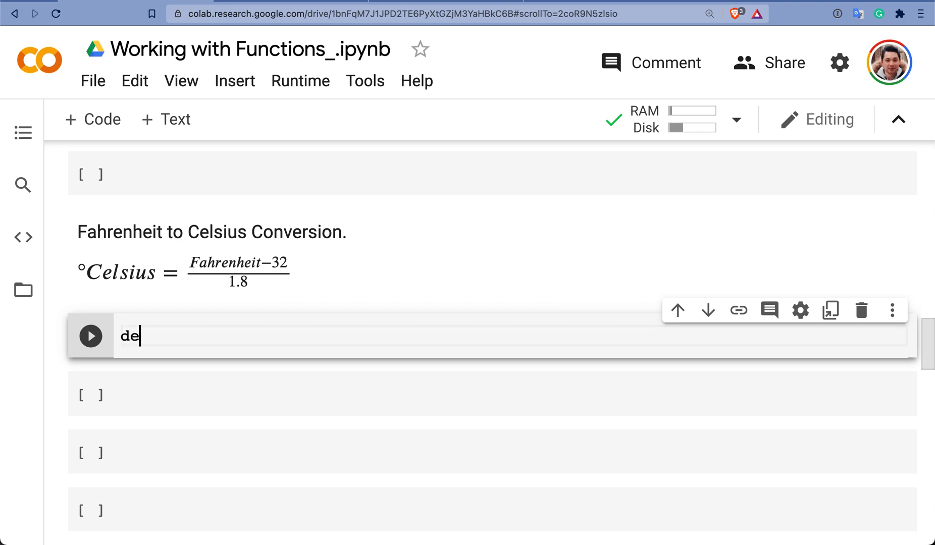
{"action": "type", "text": "f"}
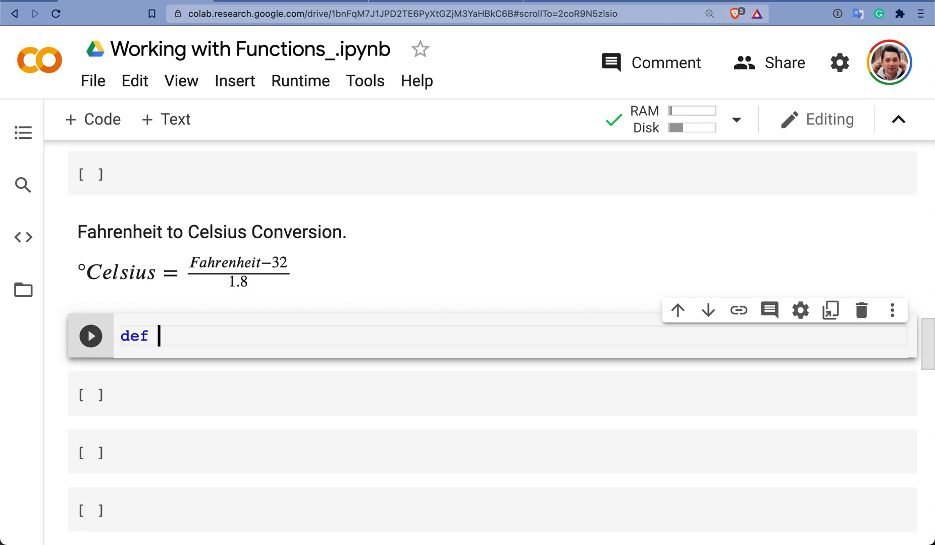
{"action": "type", "text": "f"}
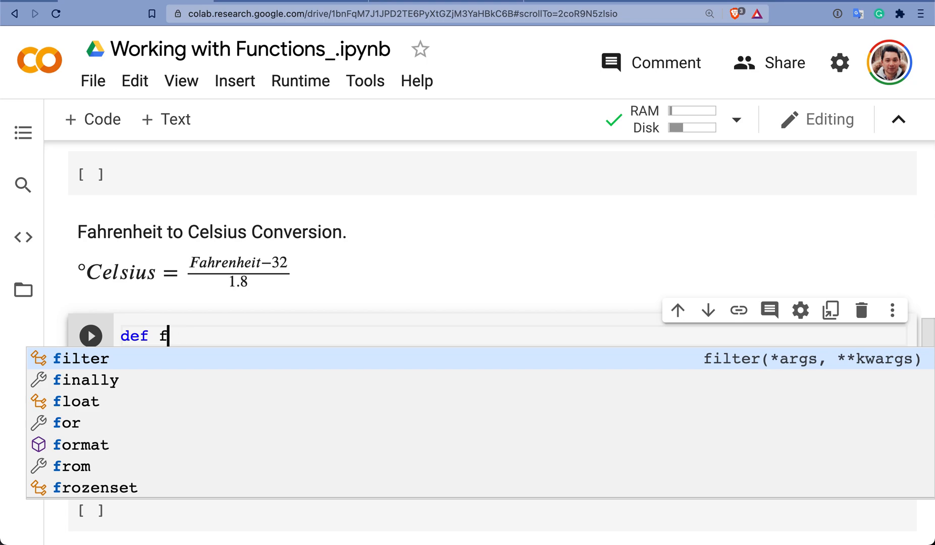
{"action": "type", "text": "ahr"}
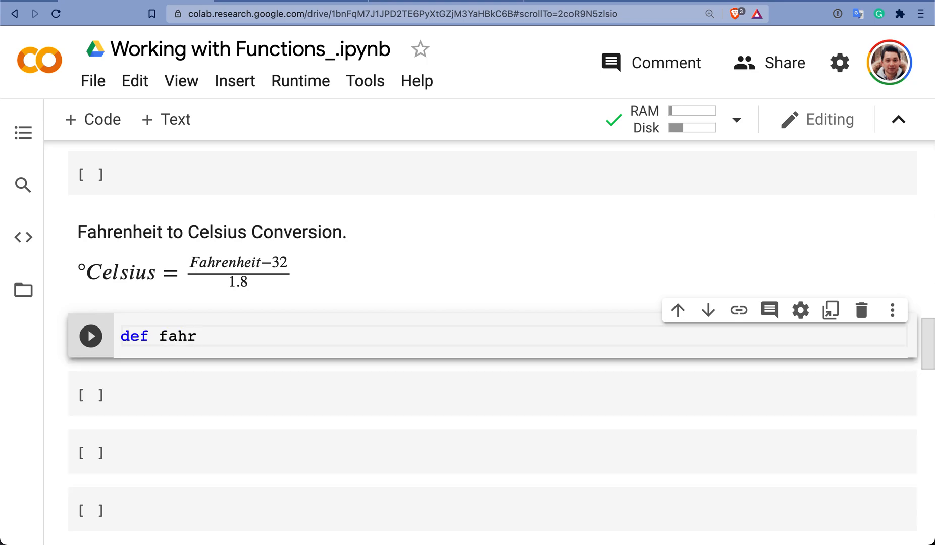
{"action": "type", "text": "enheit"}
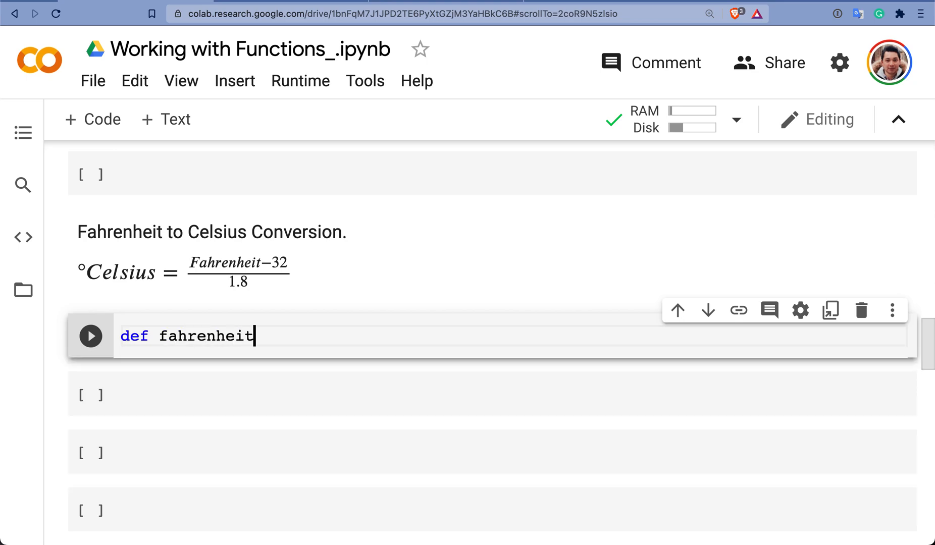
{"action": "type", "text": "2cels"}
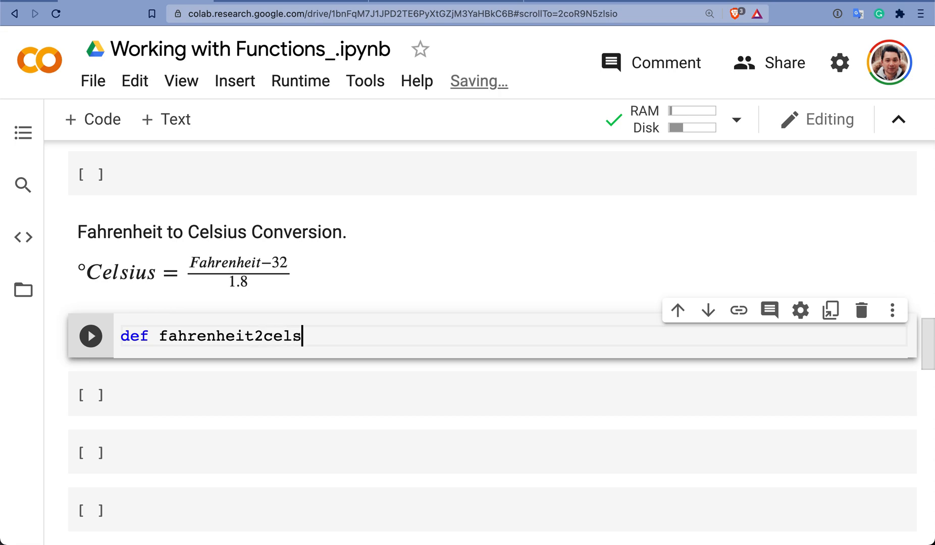
{"action": "type", "text": "ius()"}
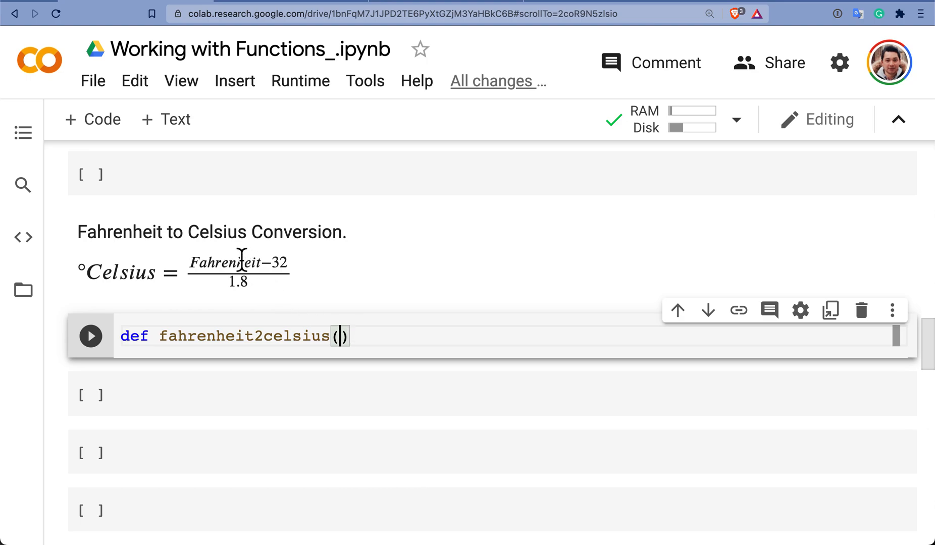
{"action": "mouse_move", "coordinate": [193, 263]}
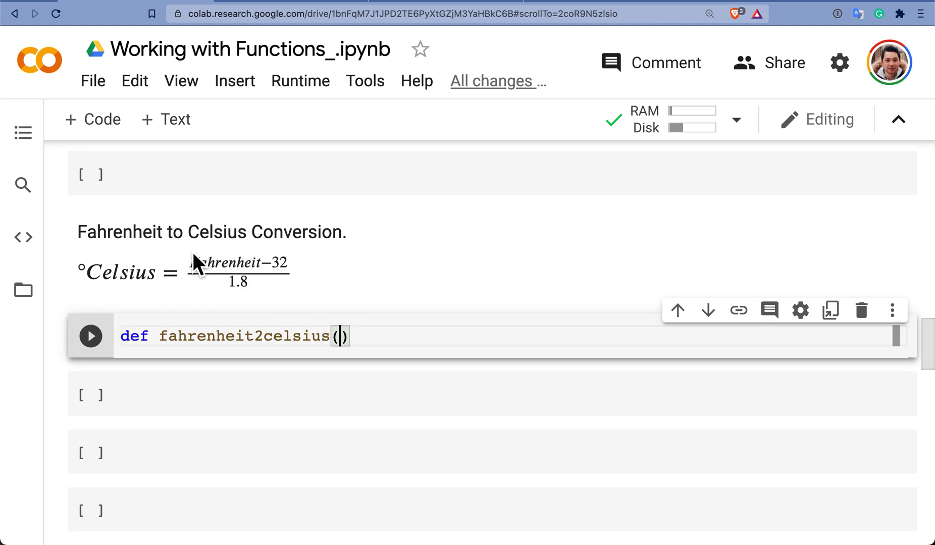
{"action": "mouse_move", "coordinate": [263, 326]}
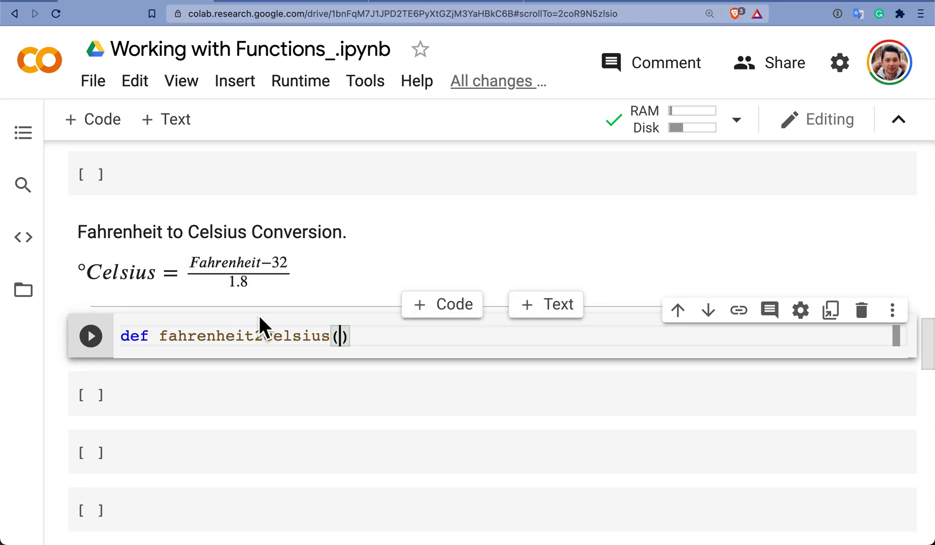
{"action": "type", "text": "tempF"}
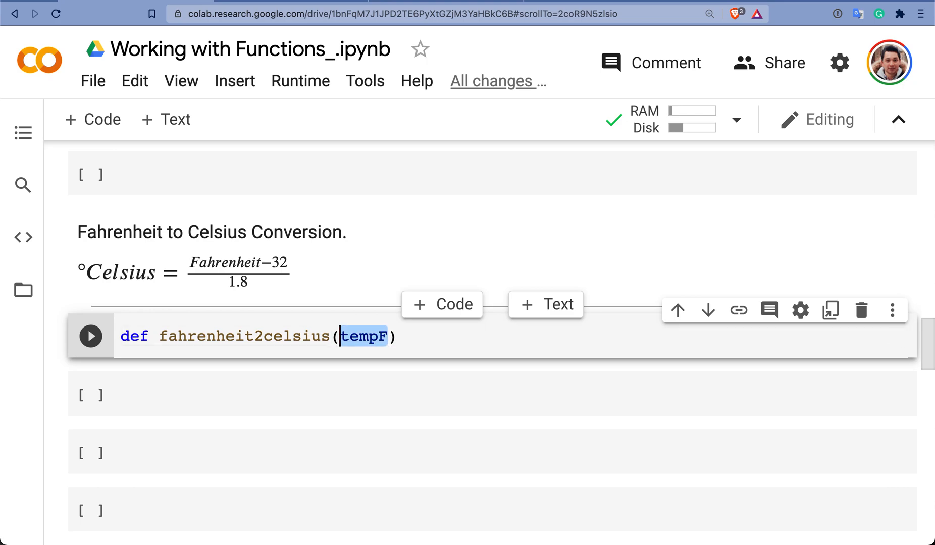
{"action": "type", "text": ":"}
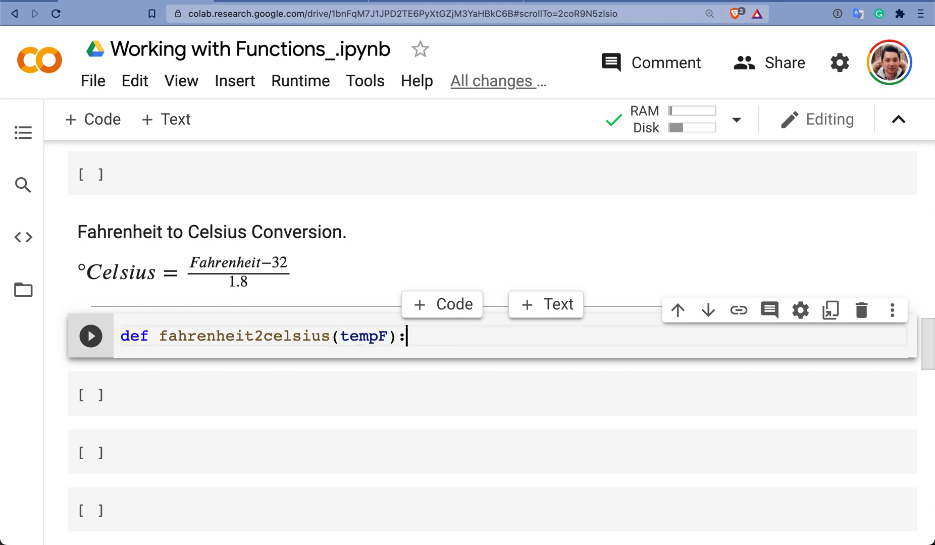
{"action": "key", "text": "Enter"}
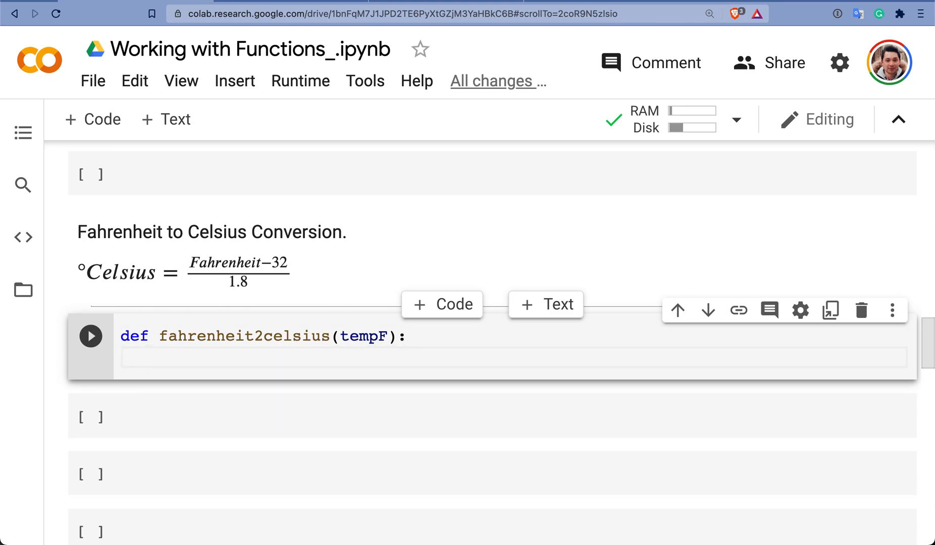
Step: Add the body tempC = (tempF - 32) / 1.8 and return tempC
{"action": "type", "text": "temp"}
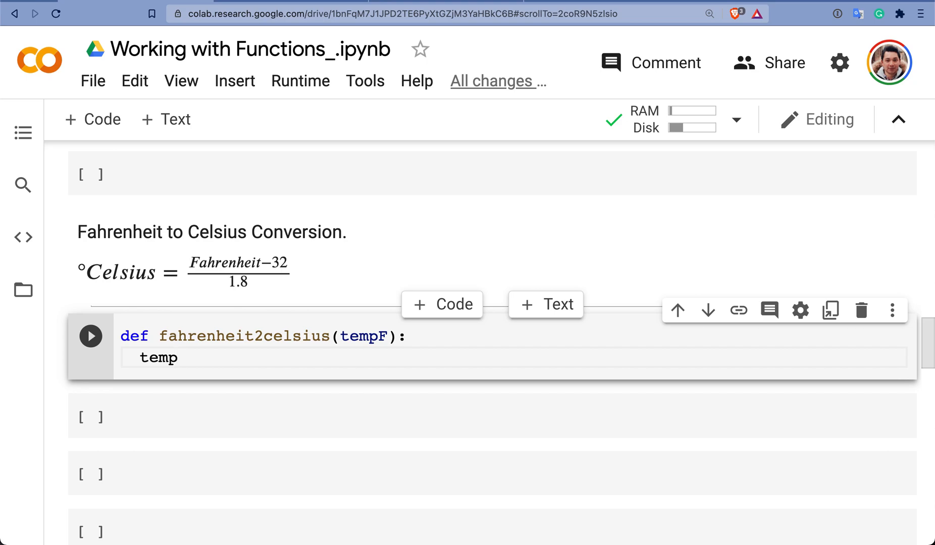
{"action": "type", "text": "C ="}
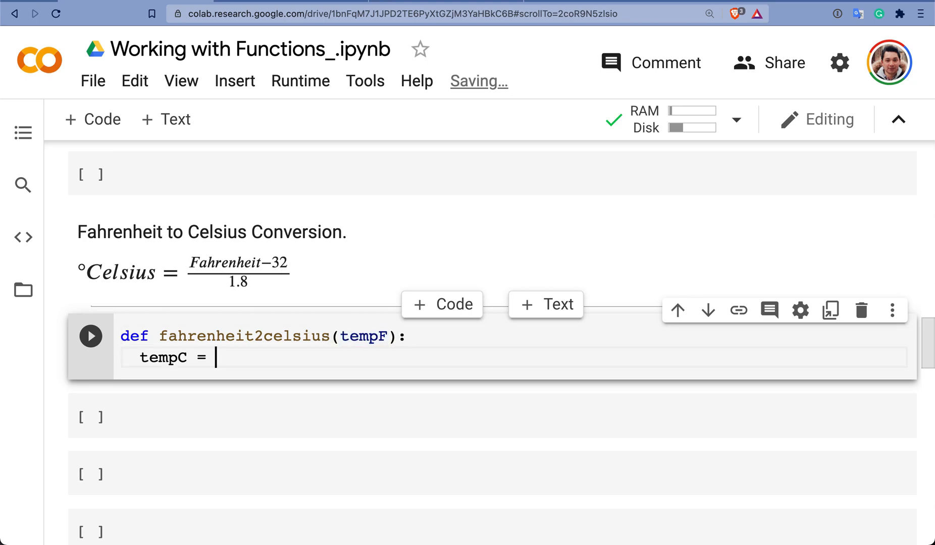
{"action": "type", "text": "tempF"}
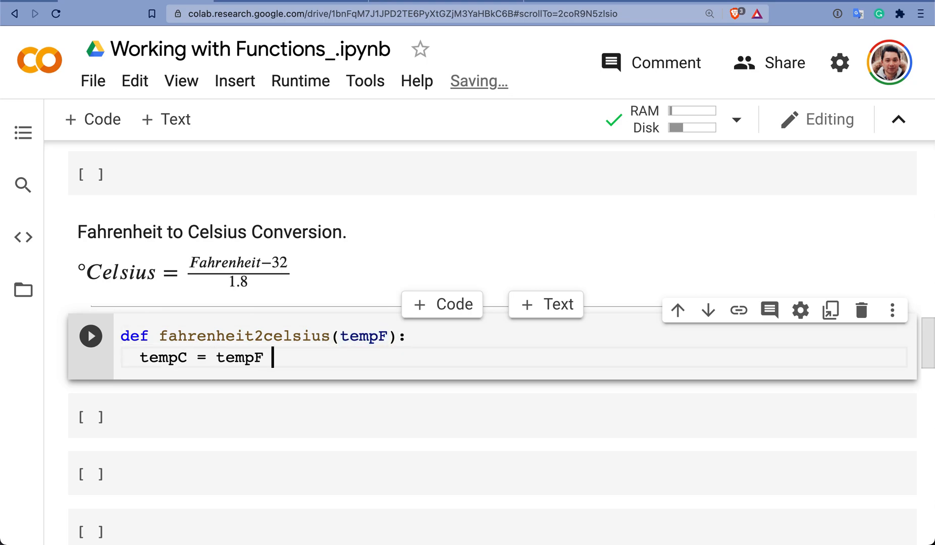
{"action": "type", "text": "- 32"}
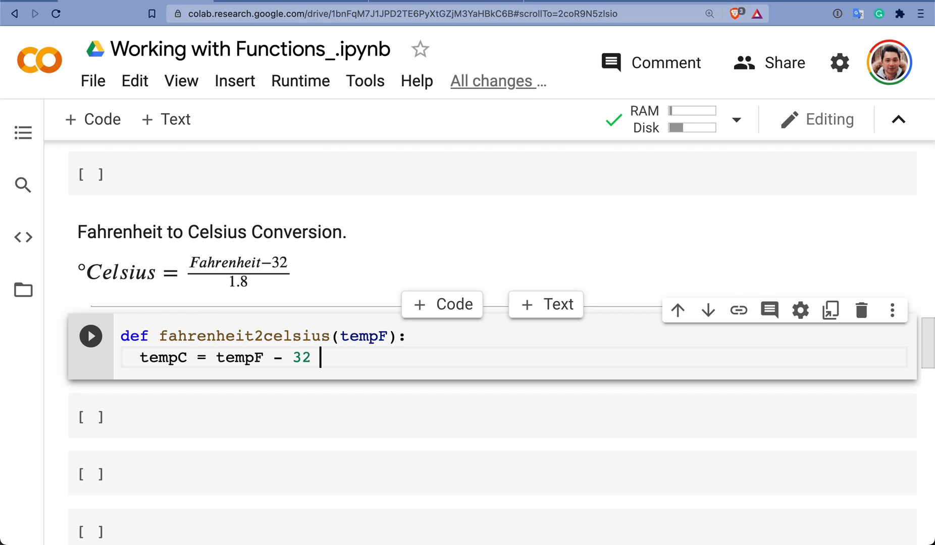
{"action": "type", "text": "/ 1"}
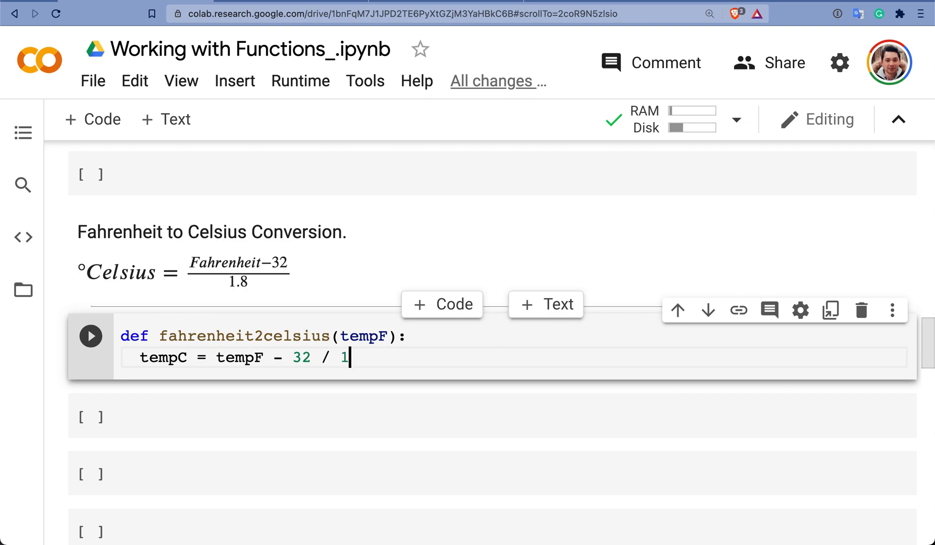
{"action": "type", "text": ".8"}
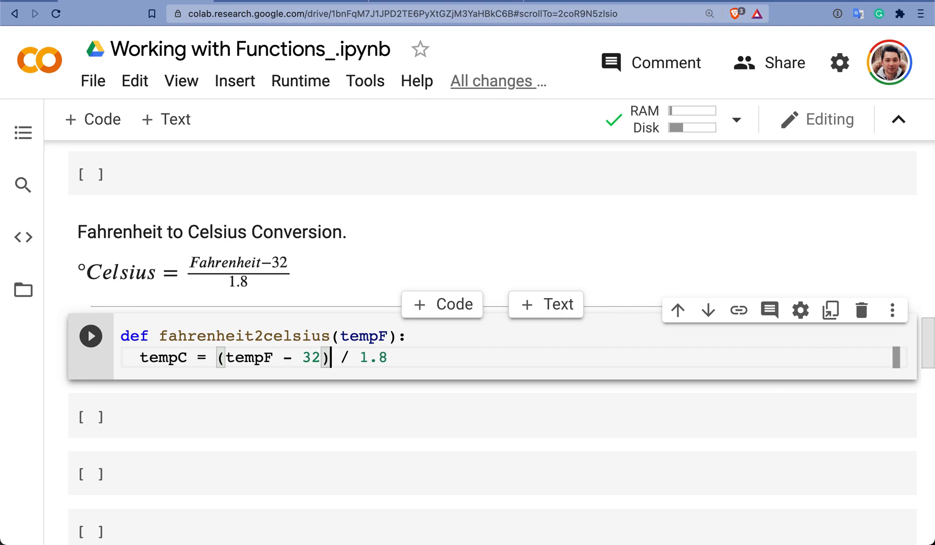
{"action": "key", "text": "Enter"}
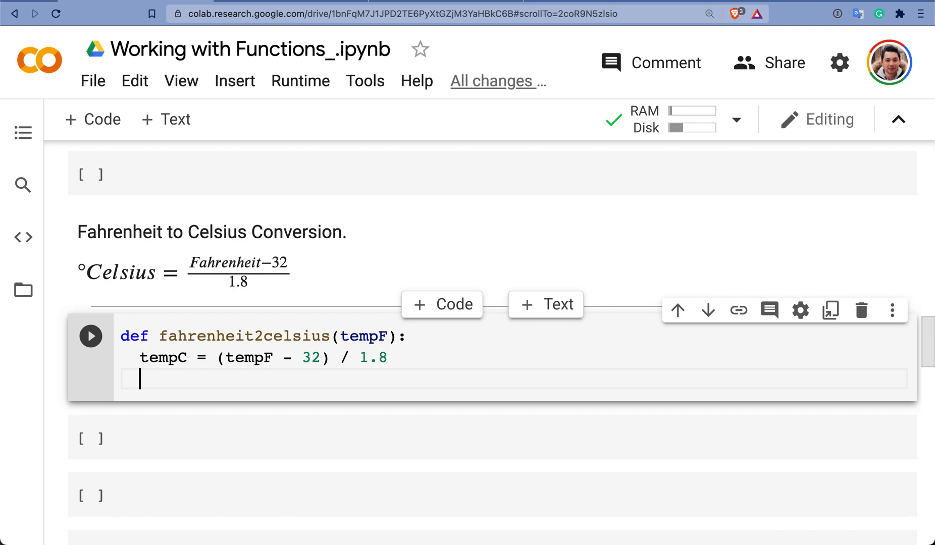
{"action": "type", "text": "return"}
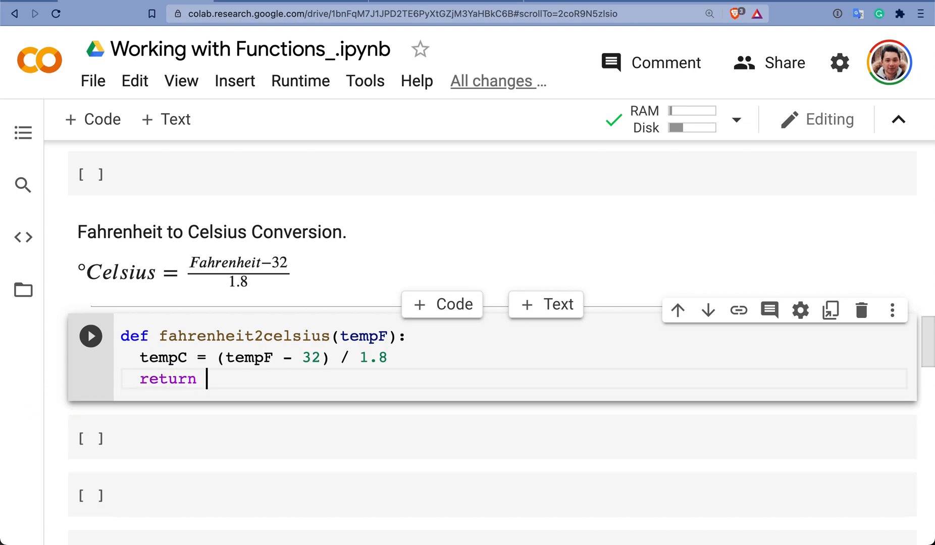
{"action": "type", "text": "tem"}
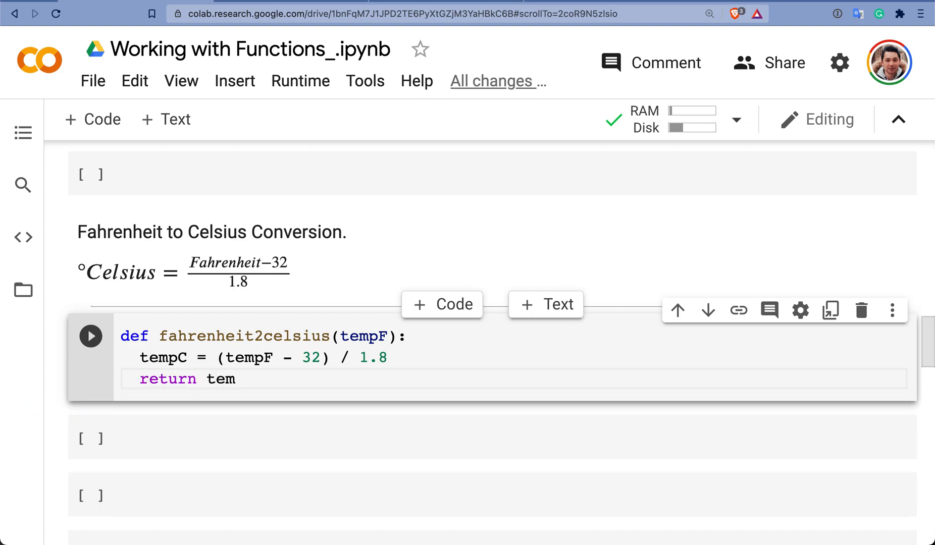
{"action": "type", "text": "pC"}
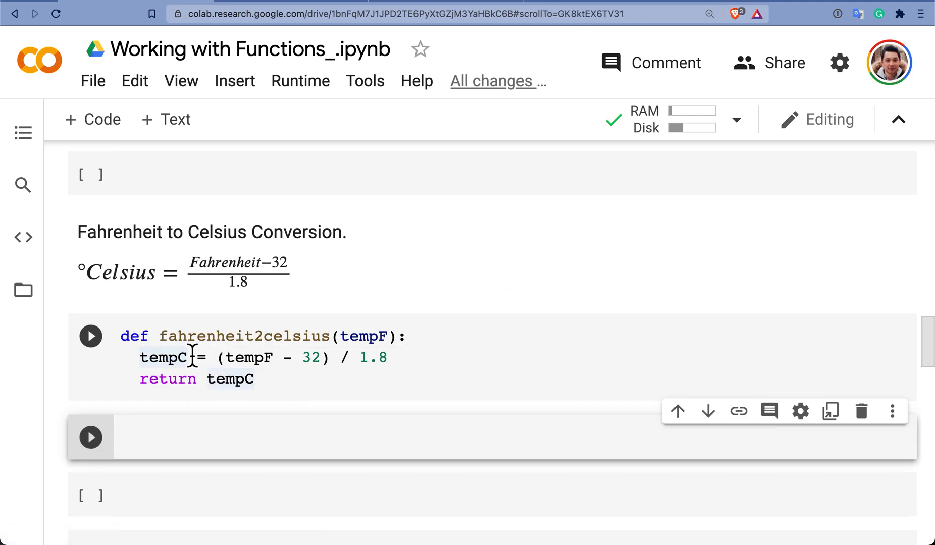
Step: Write fahrenheit2celsius(50) in the cell below its definition using autocomplete
{"action": "type", "text": "f"}
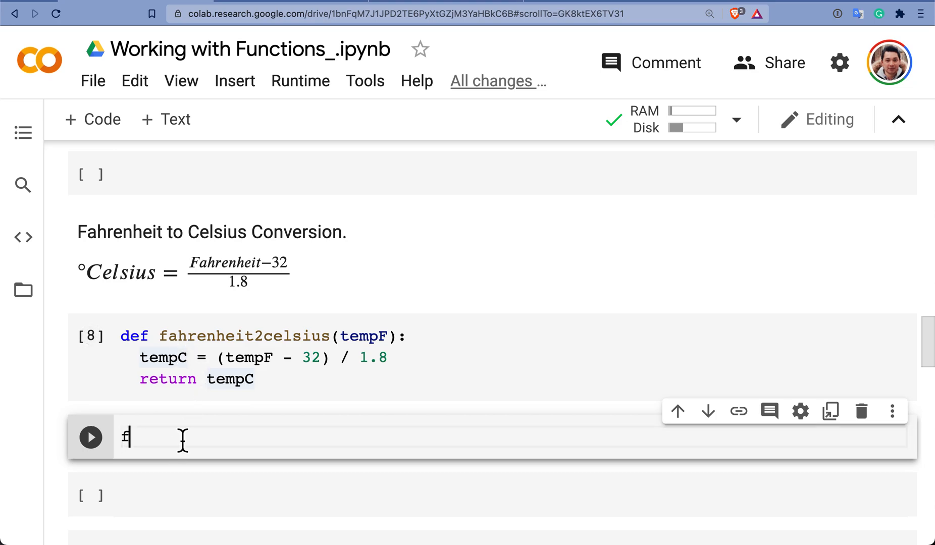
{"action": "type", "text": "a"}
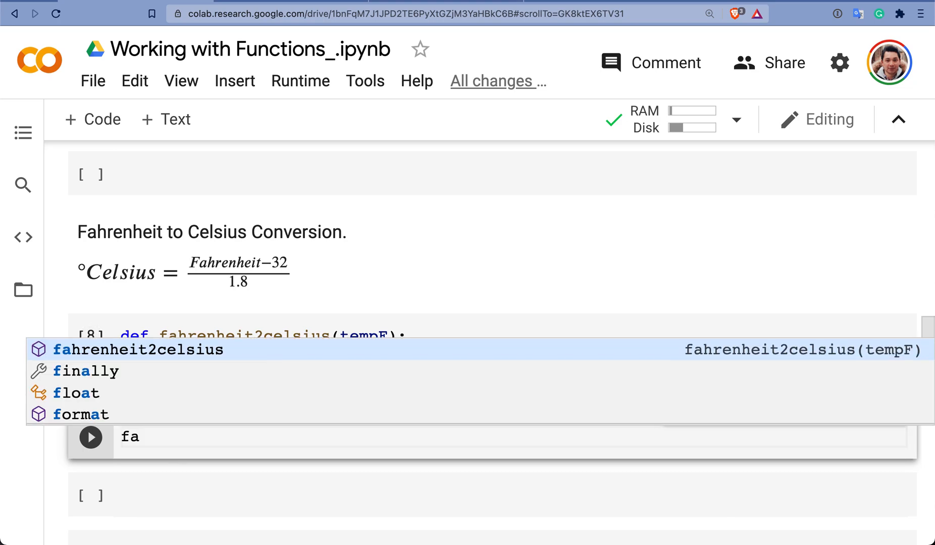
{"action": "left_click", "coordinate": [138, 349]}
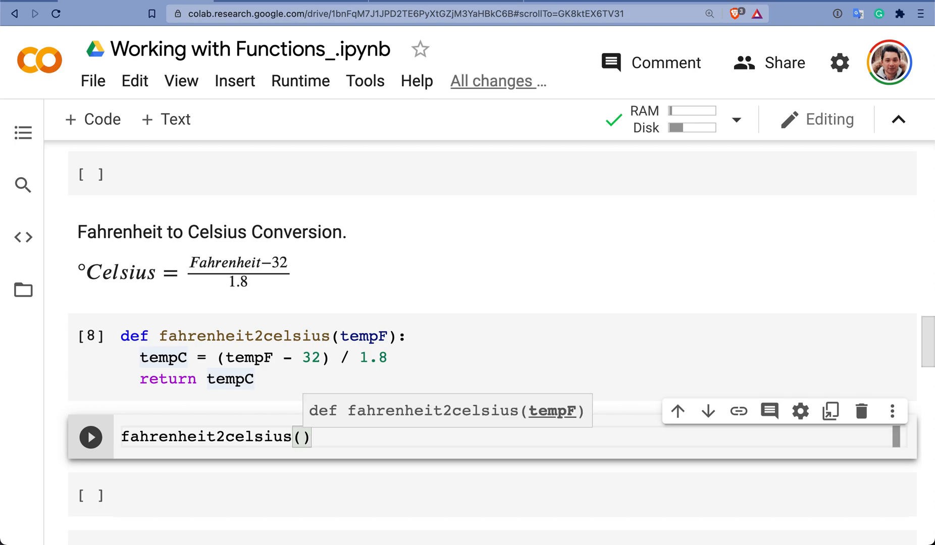
{"action": "type", "text": "50"}
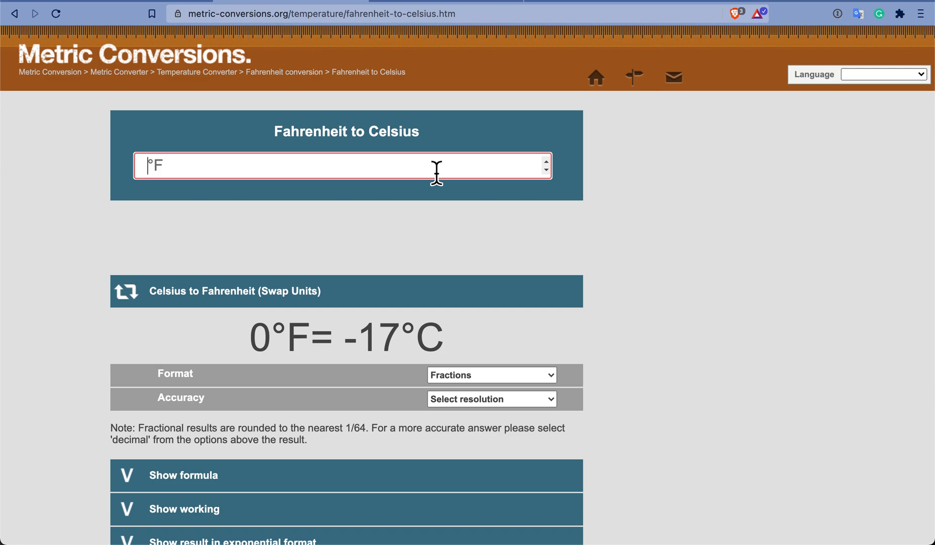
Step: Enter 50 in the °F box to confirm it equals 10°C
{"action": "type", "text": "50"}
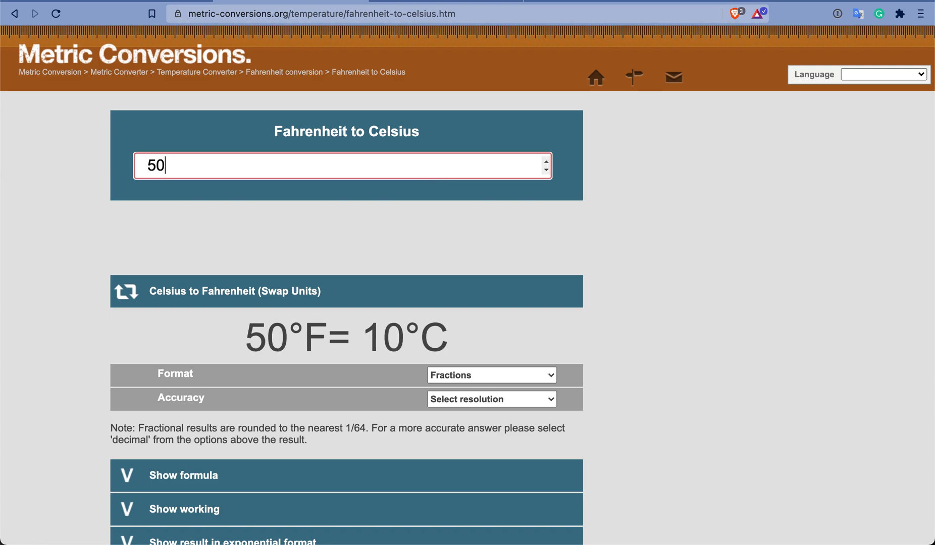
{"action": "triple_click", "coordinate": [347, 337]}
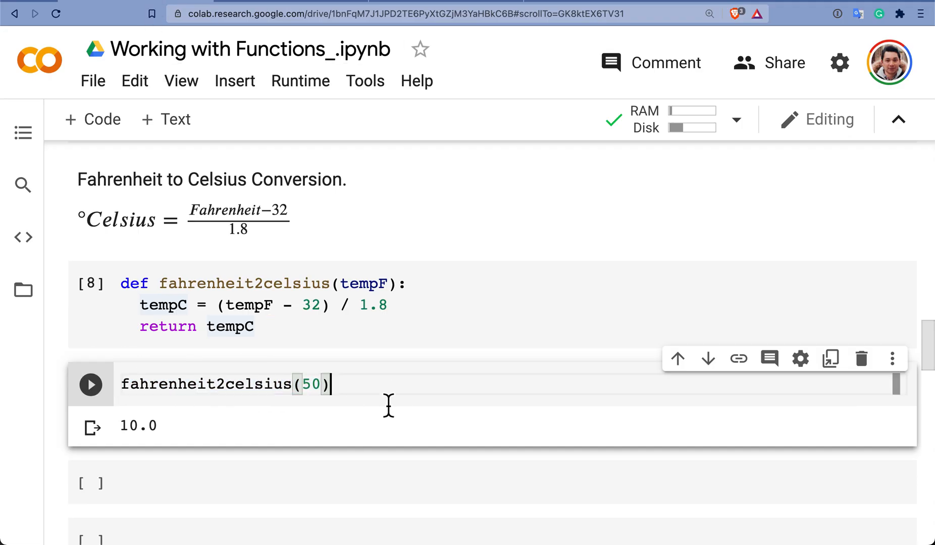
Step: Run the x array, y array and my_sum(x, y) cells to get array([14, 14, 5, 8, 17])
{"action": "scroll", "scroll_direction": "down", "scroll_amount": 3}
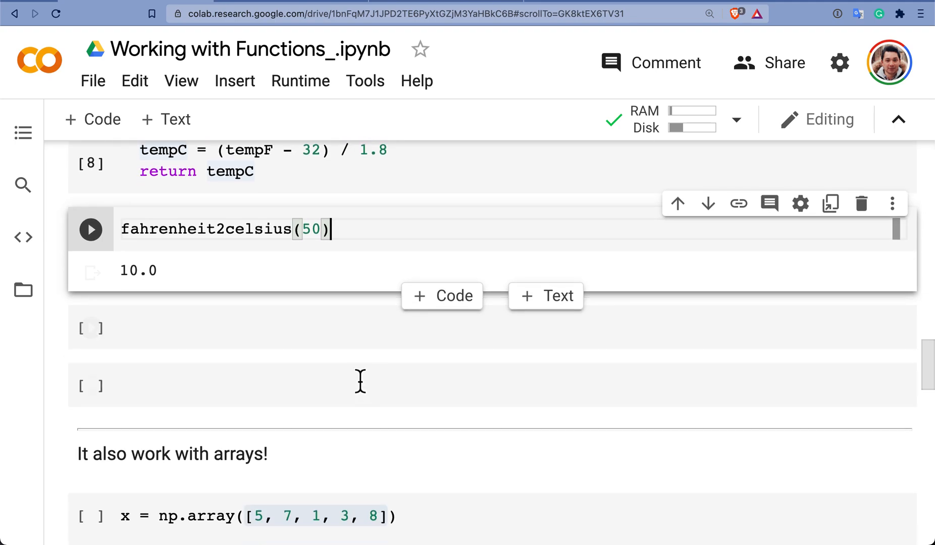
{"action": "scroll", "scroll_direction": "down", "scroll_amount": 3}
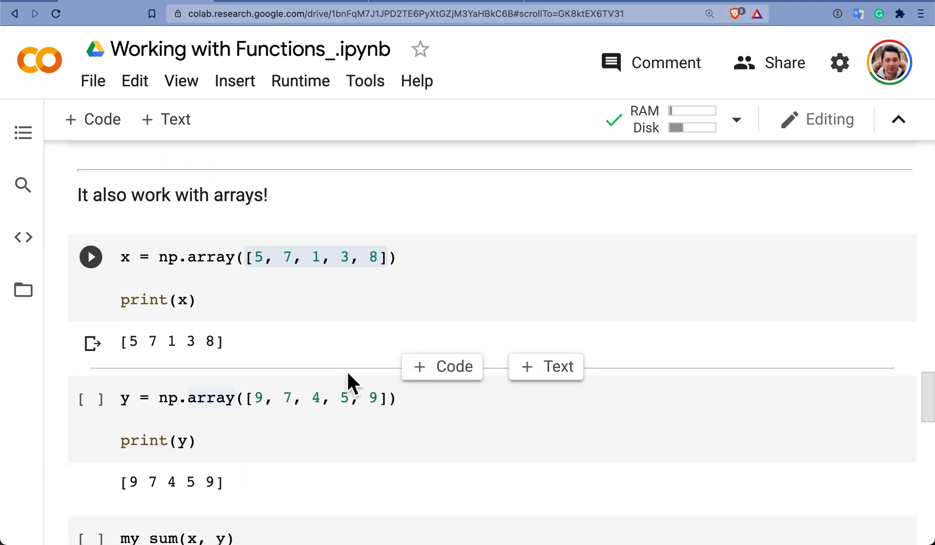
{"action": "left_click", "coordinate": [456, 258]}
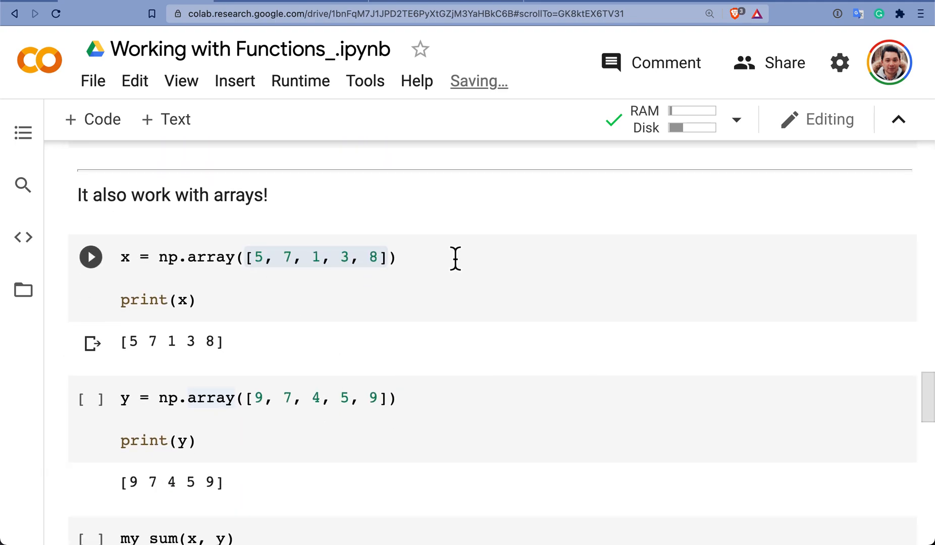
{"action": "left_click", "coordinate": [325, 229]}
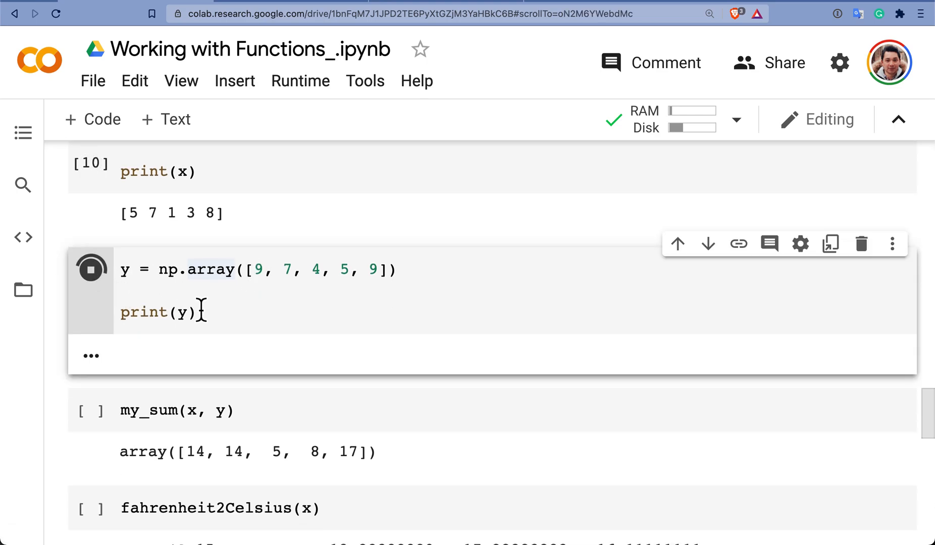
{"action": "left_click", "coordinate": [91, 269]}
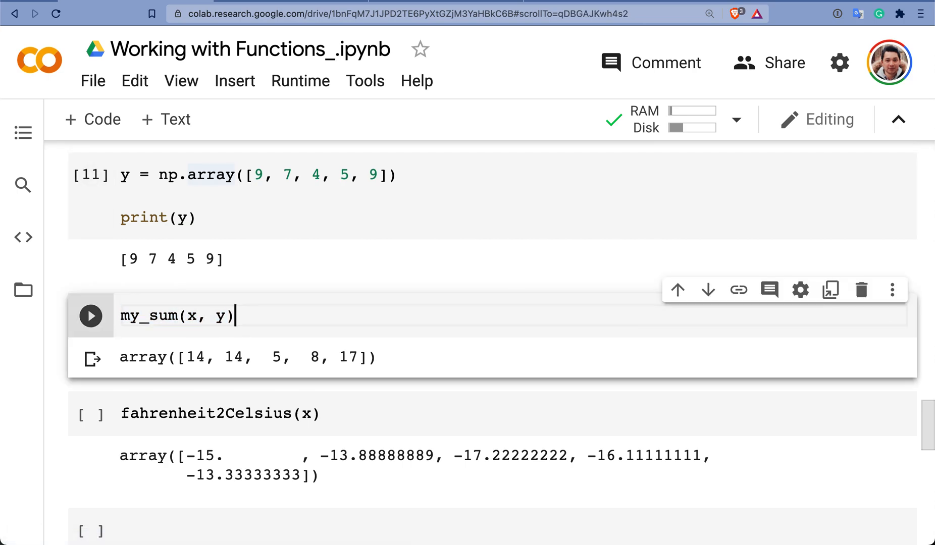
{"action": "left_click", "coordinate": [91, 316]}
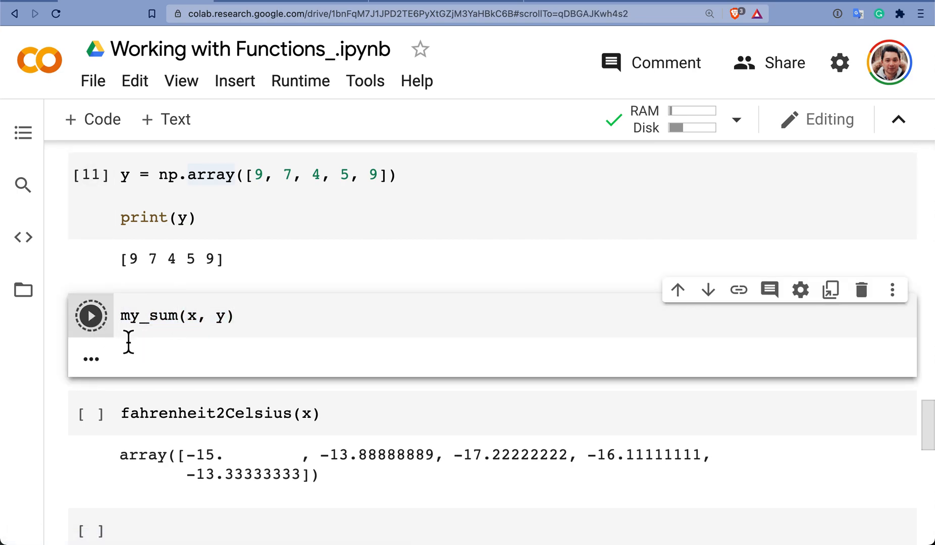
{"action": "left_click", "coordinate": [90, 316]}
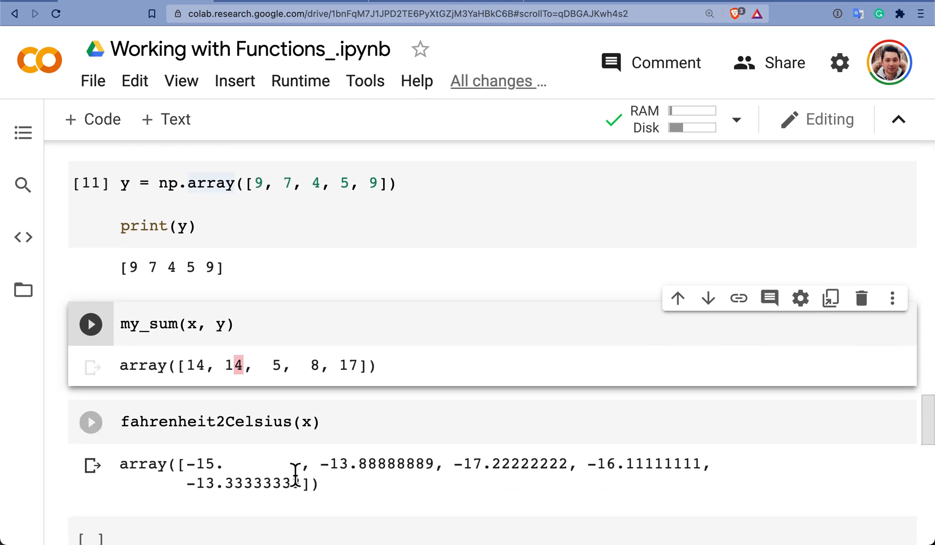
Step: Run fahrenheit2celsius(y) to convert array y elementwise to Celsius, first value -12.77777778
{"action": "scroll", "scroll_direction": "down", "scroll_amount": 3}
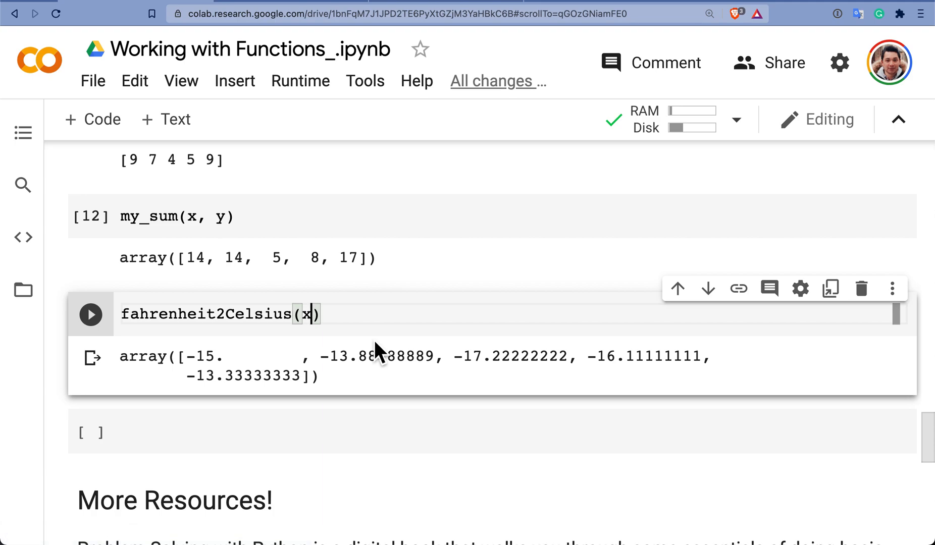
{"action": "type", "text": "y"}
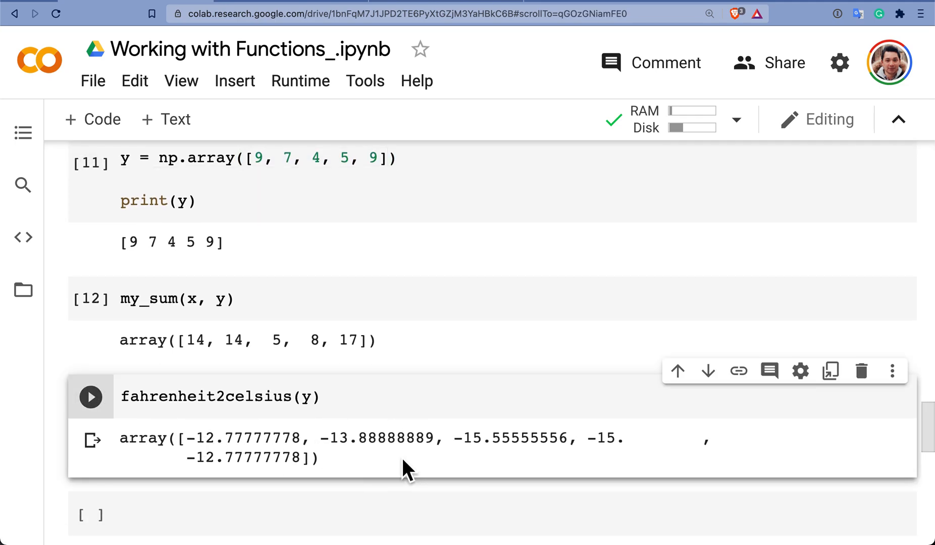
{"action": "scroll", "scroll_direction": "down", "scroll_amount": 3}
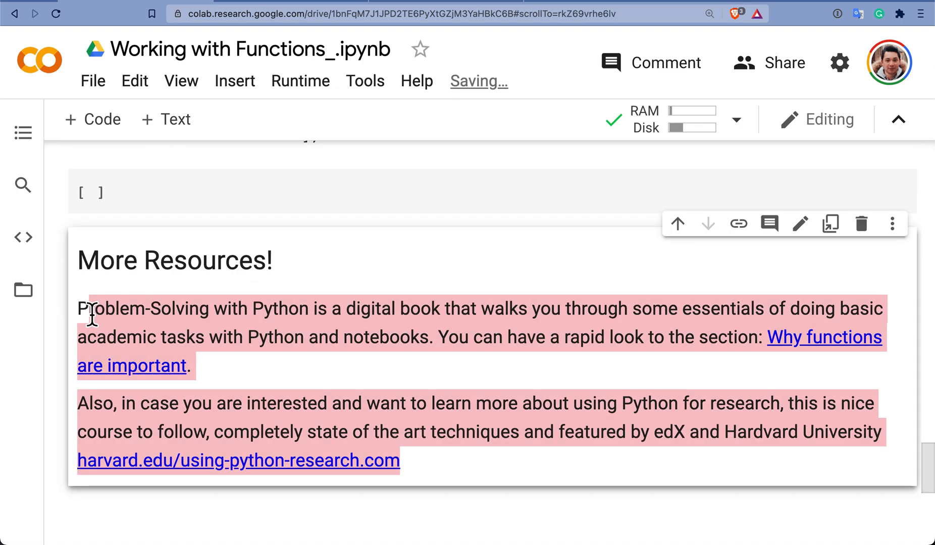
{"action": "left_click", "coordinate": [181, 311]}
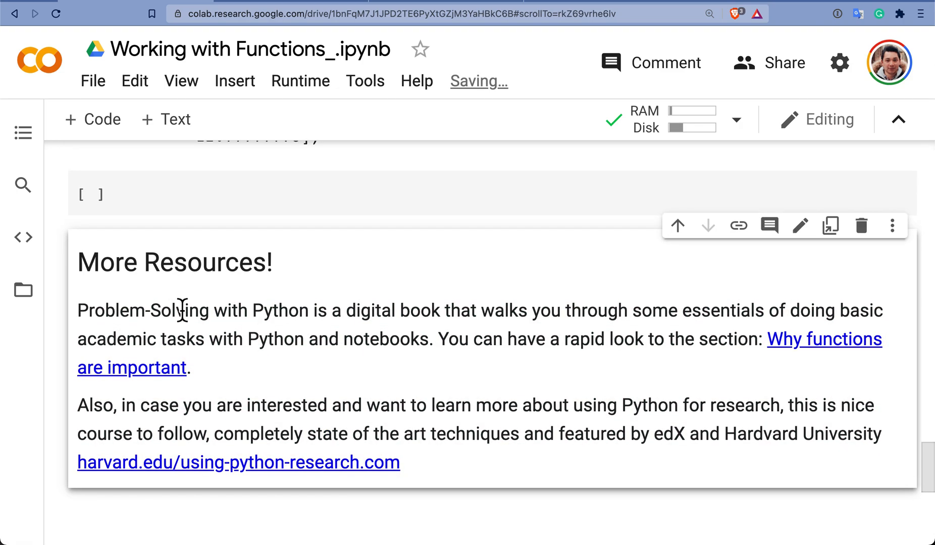